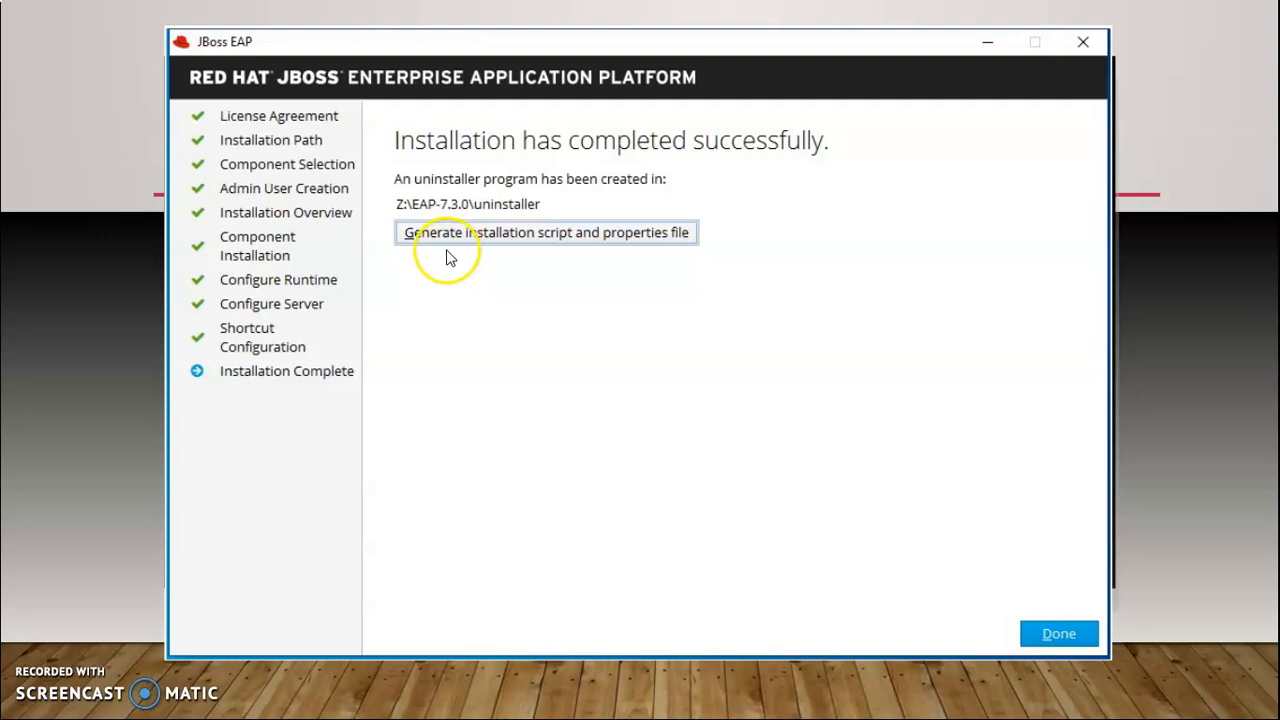
mouse_move(740, 308)
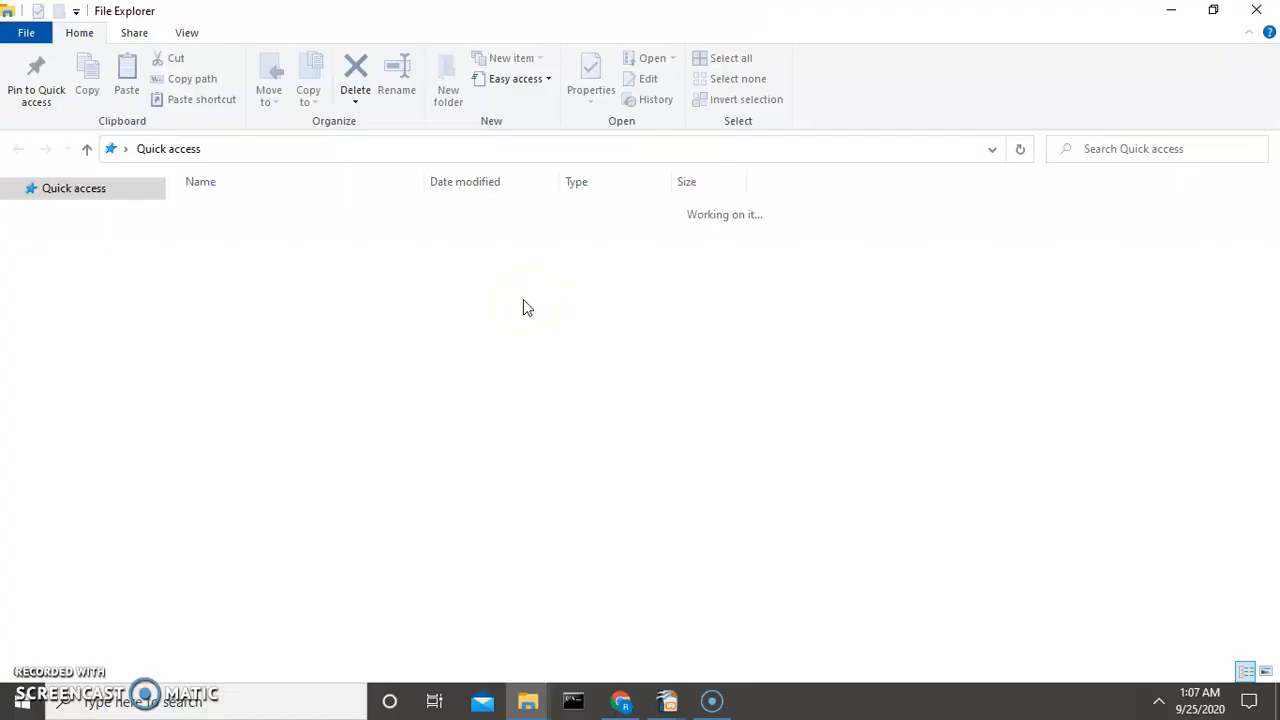
Open Z:\Setup\Silent_Installation.xml in Notepad++ for editing.
click(72, 600)
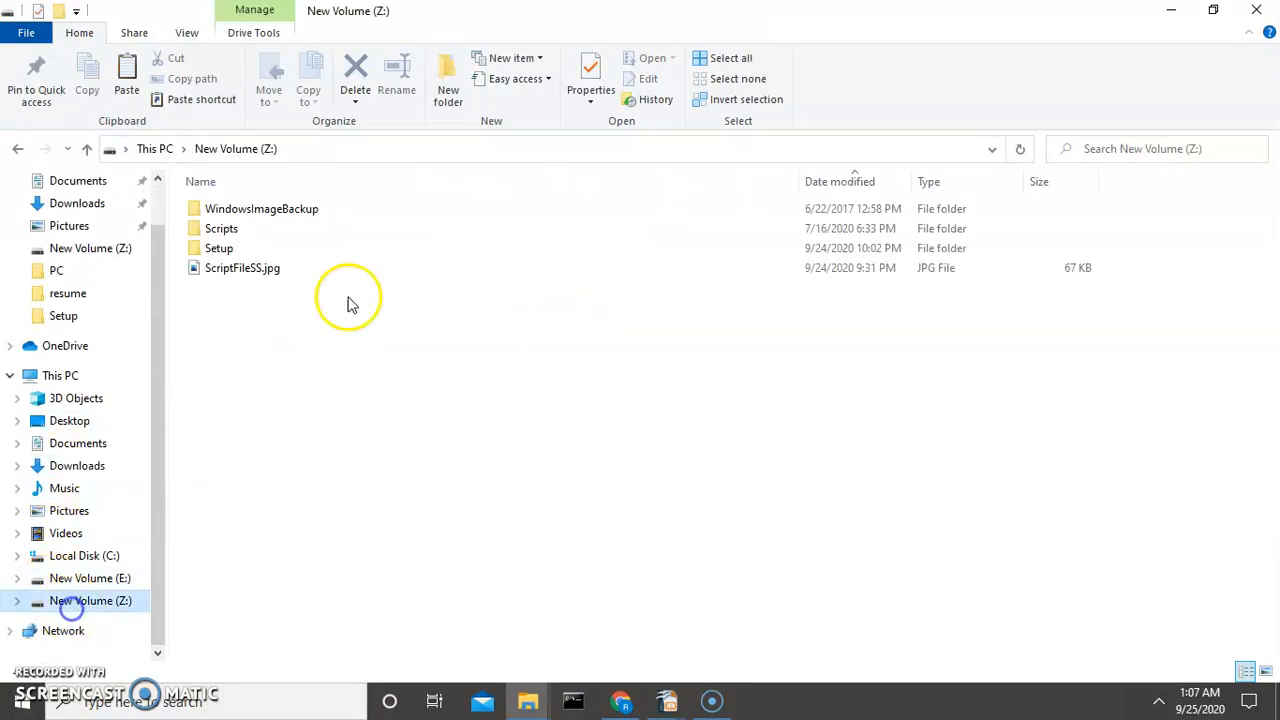
double_click(218, 248)
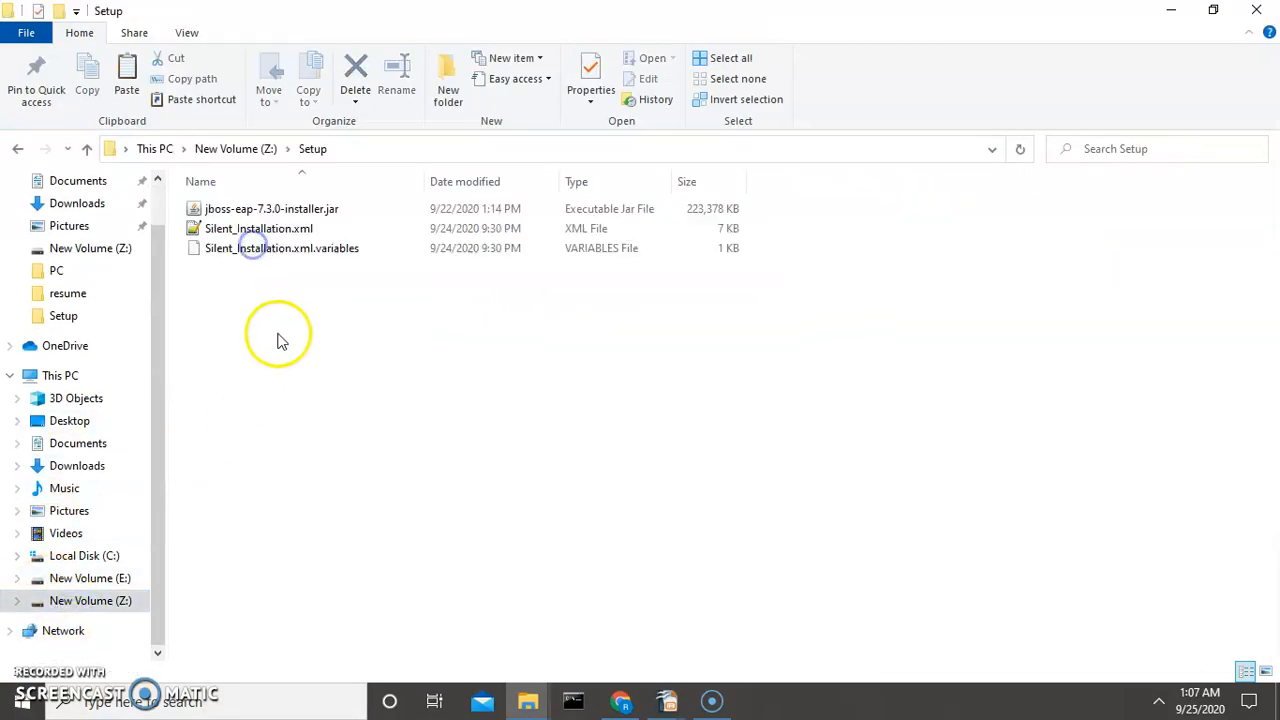
click(258, 228)
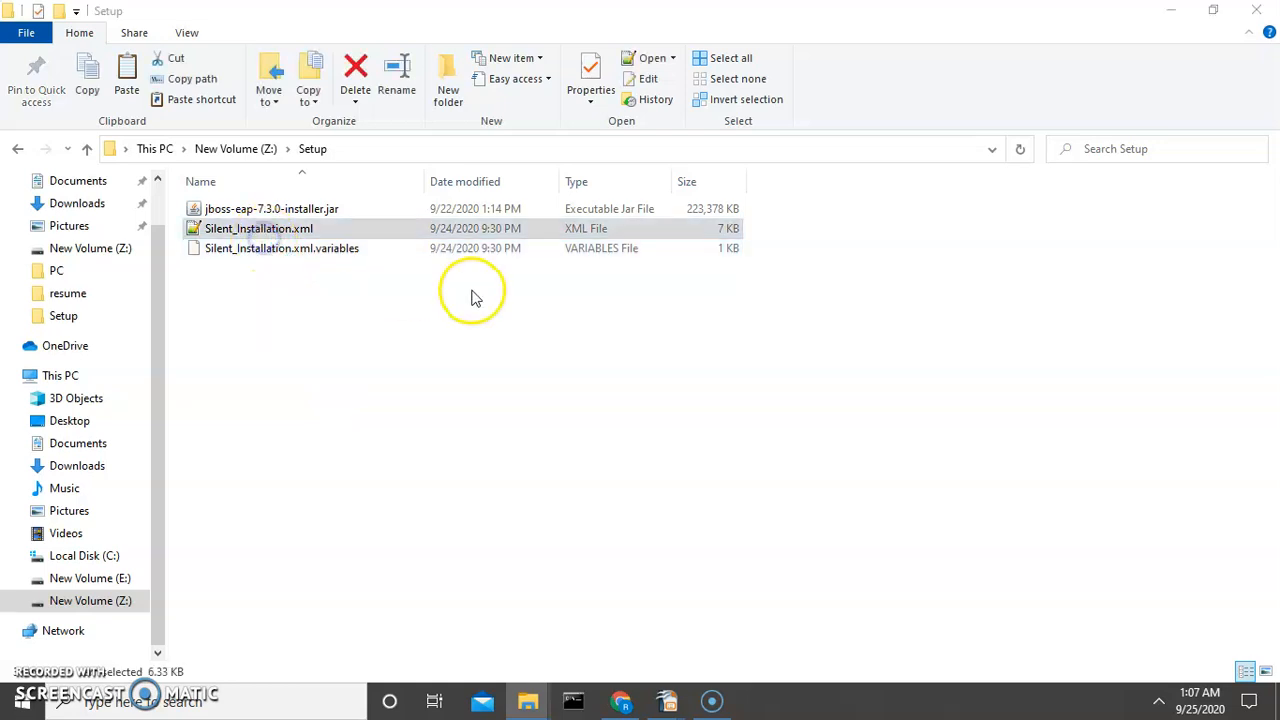
double_click(256, 228)
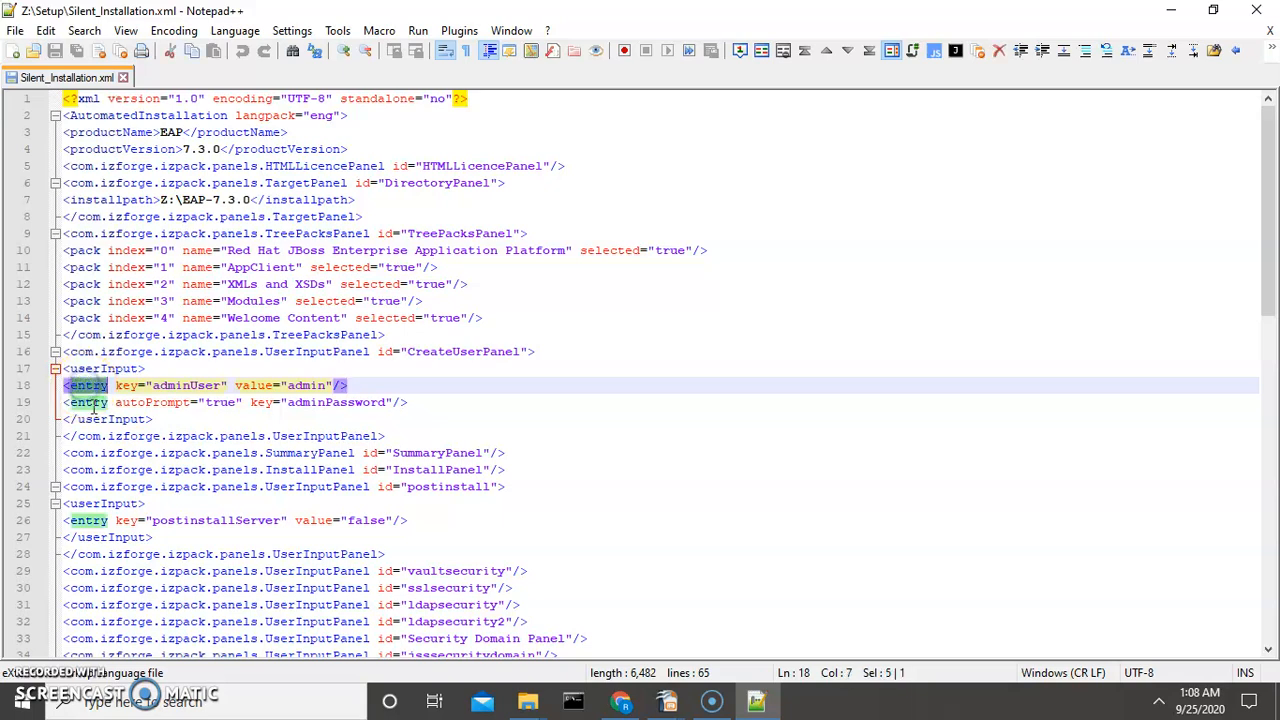
double_click(306, 384)
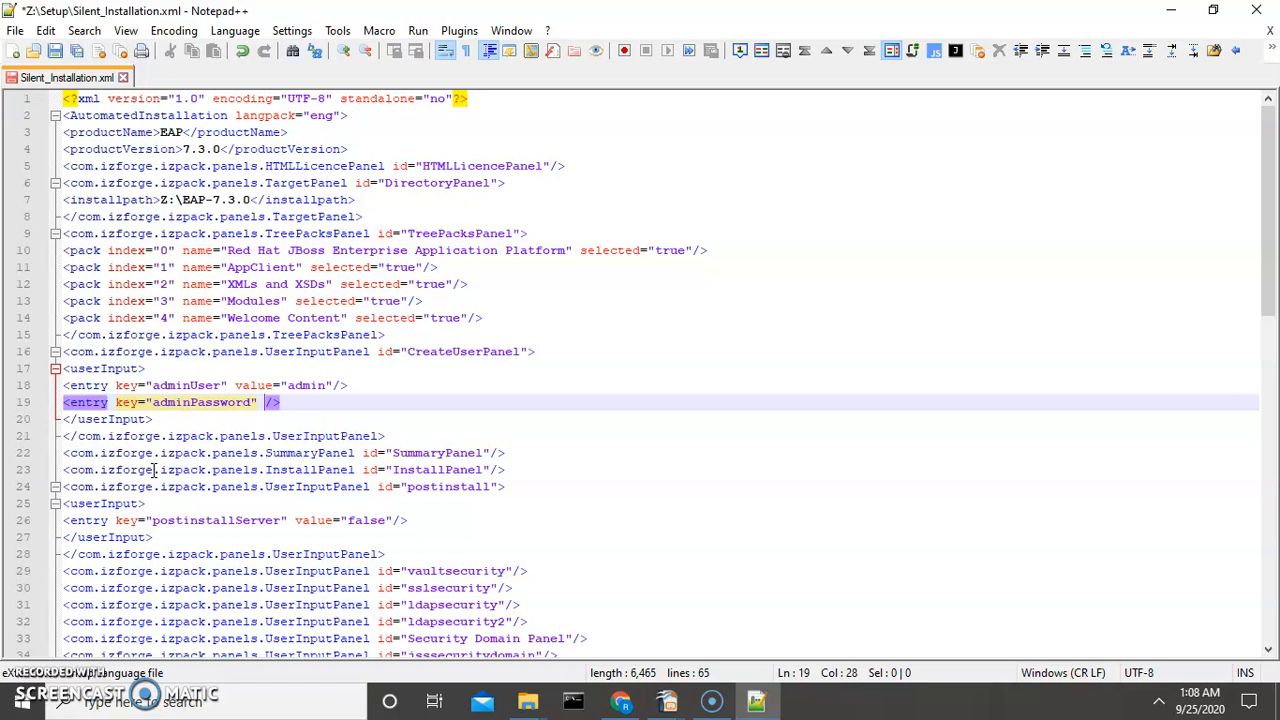
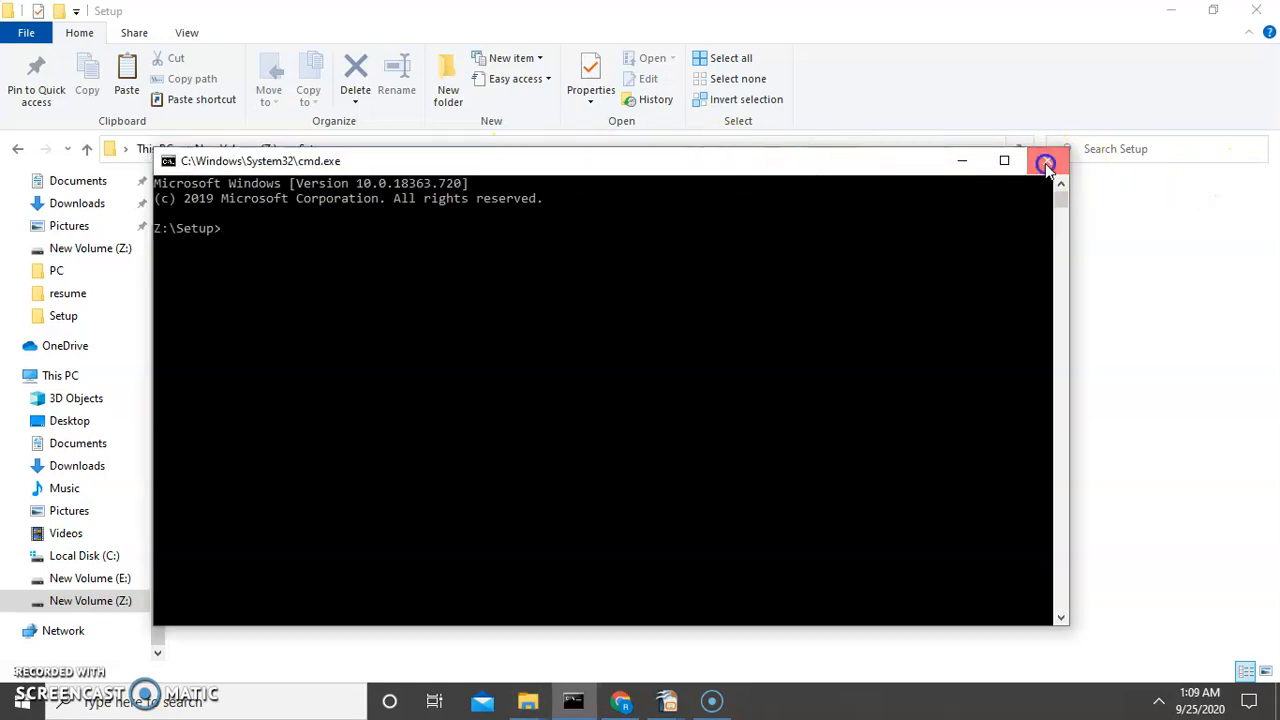
In an admin Command Prompt, change to Z:\Setup and list its contents.
click(1044, 160)
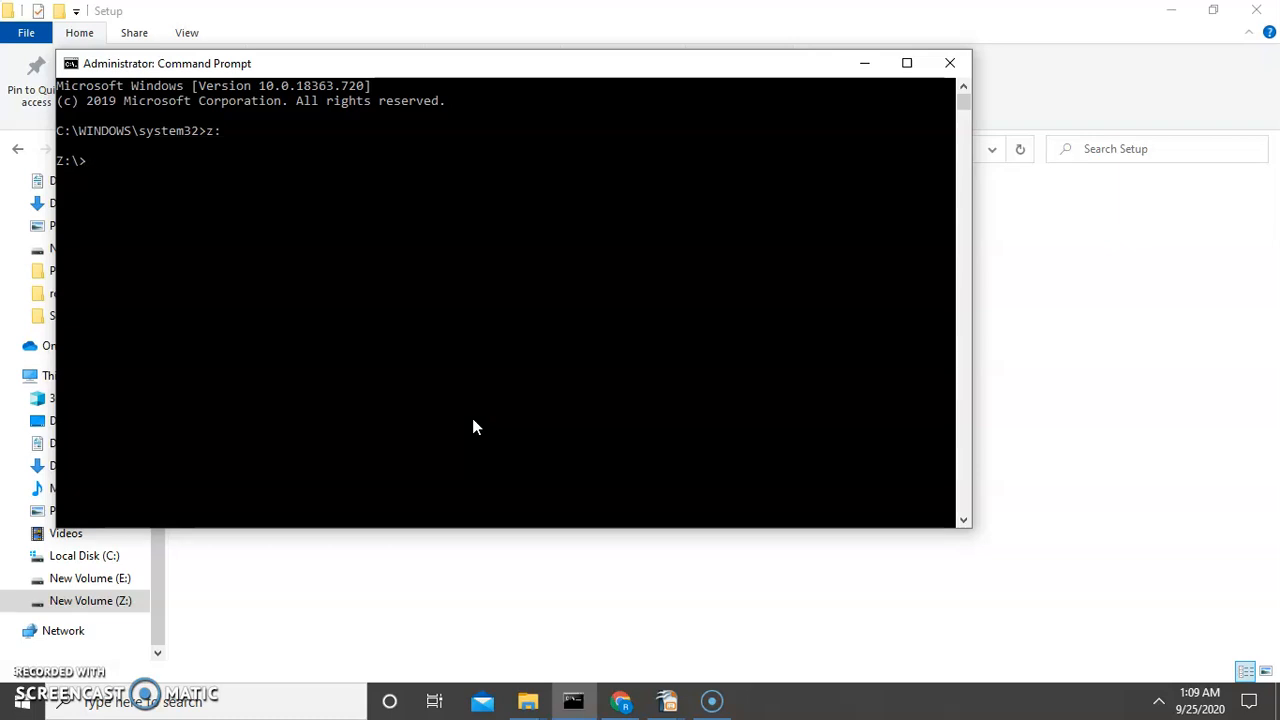
text(cd Setup)
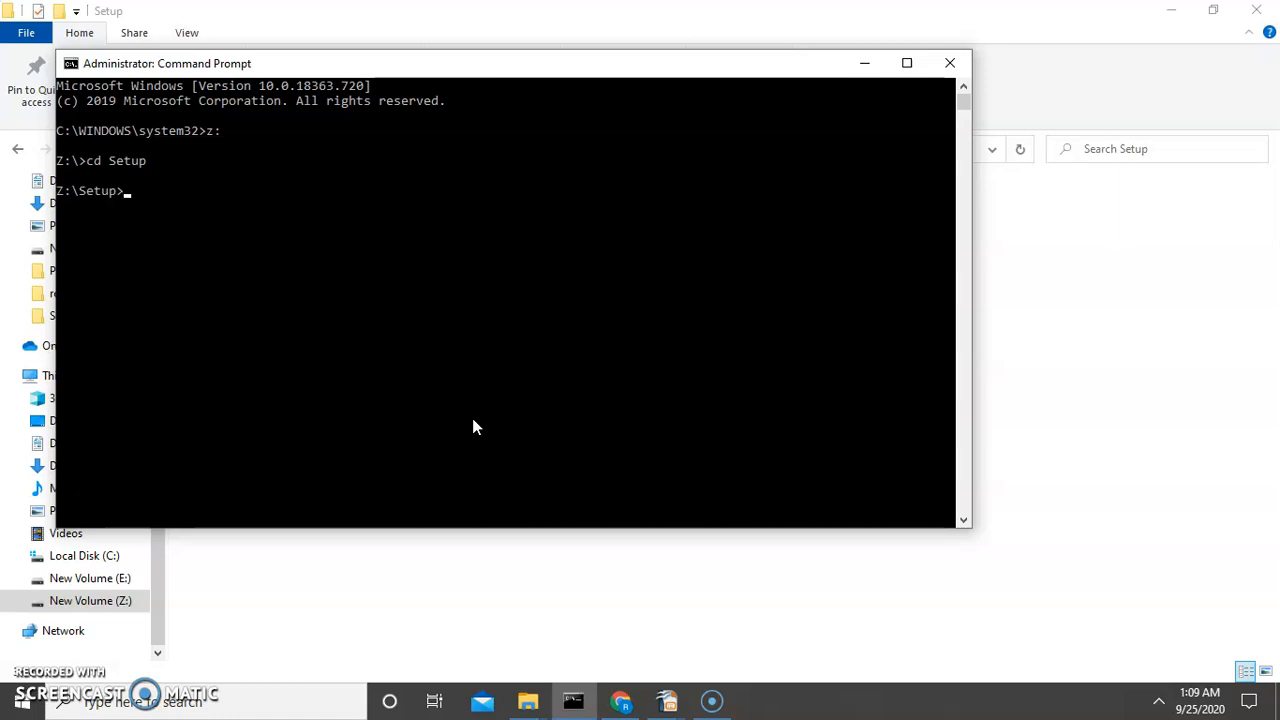
text(dir)
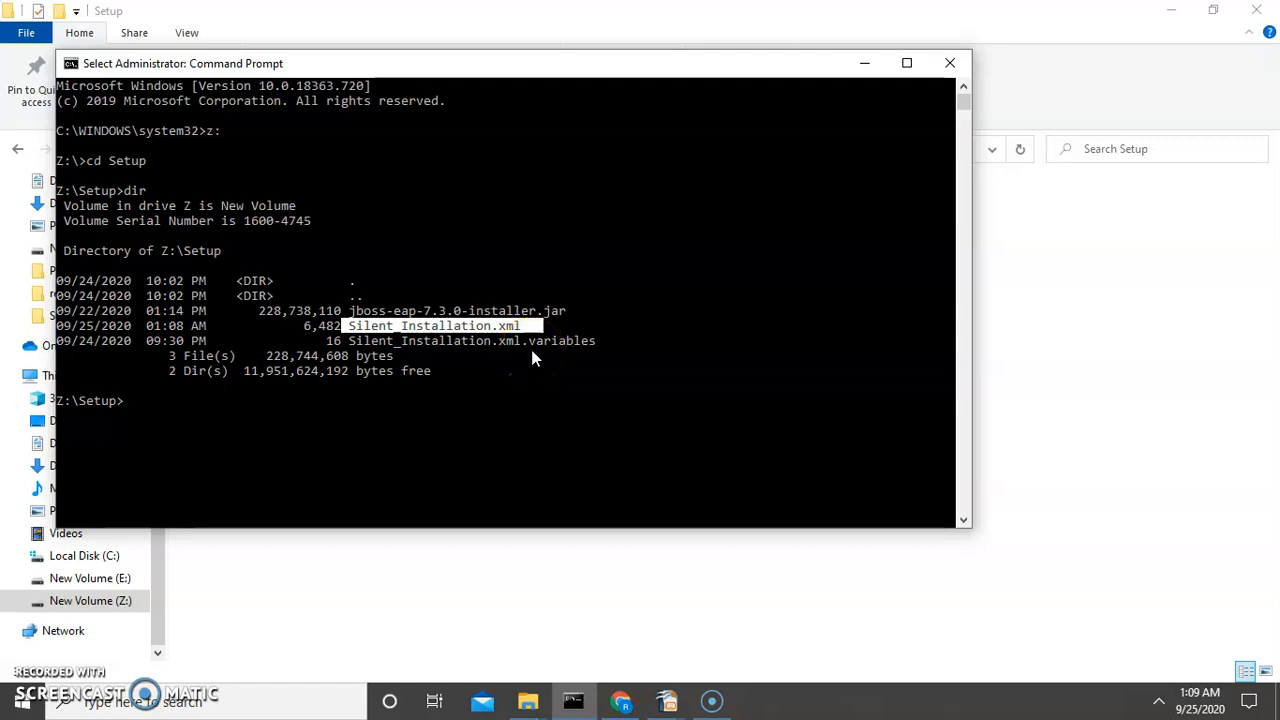
Run java -jar jboss-eap-7.3.0-installer.jar Silent_Installation.xml to install silently.
text(java)
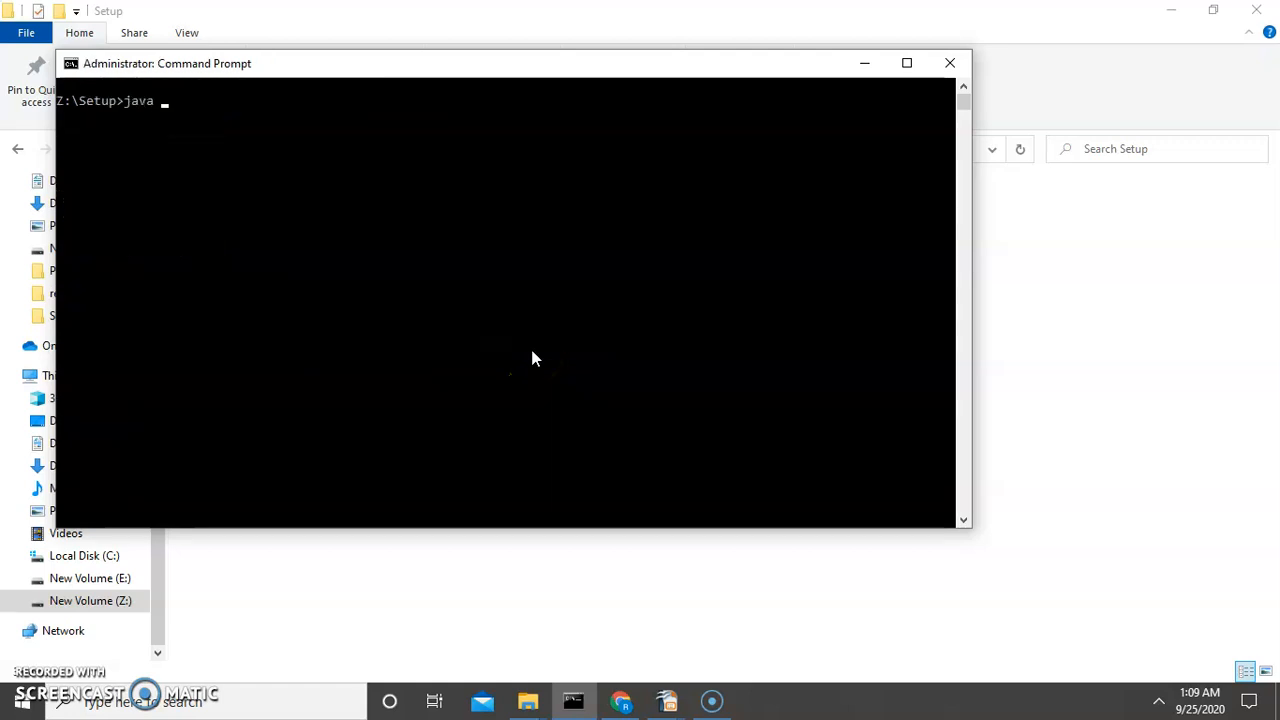
text(-jar)
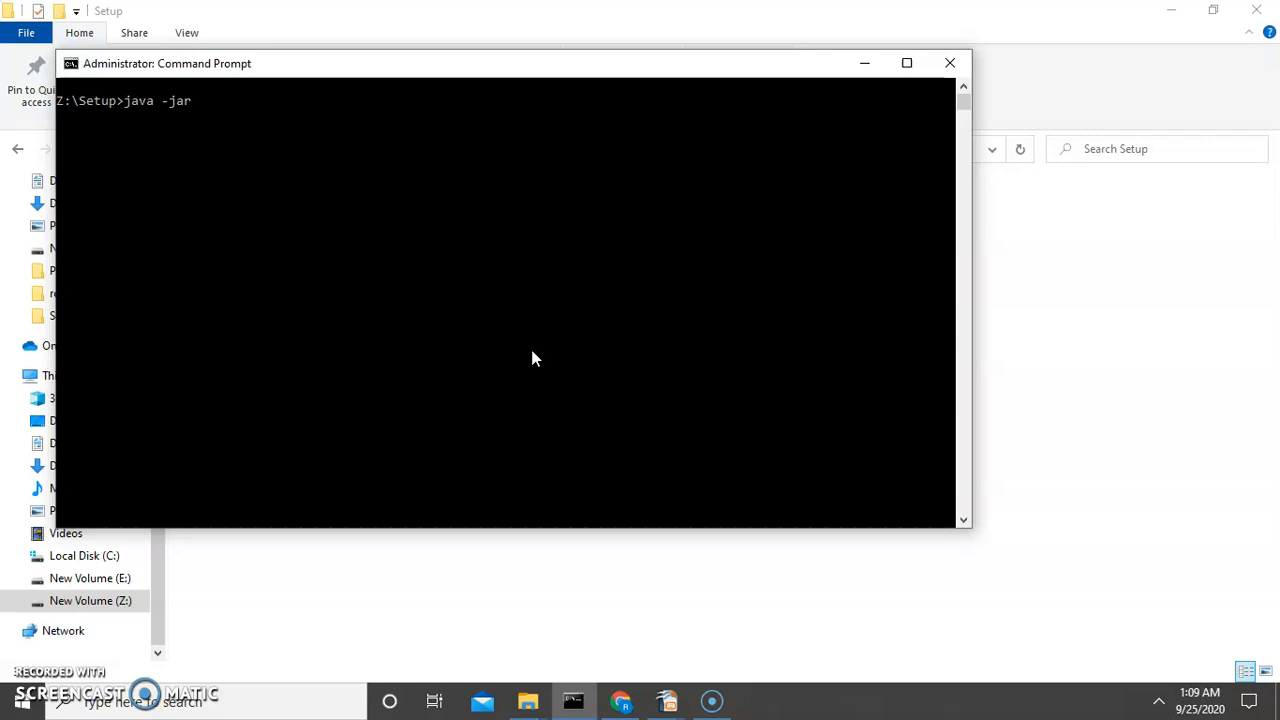
text(jboss-eap-7.3.0-installer.jar jboss-eap-7.3.0-installer.jar)
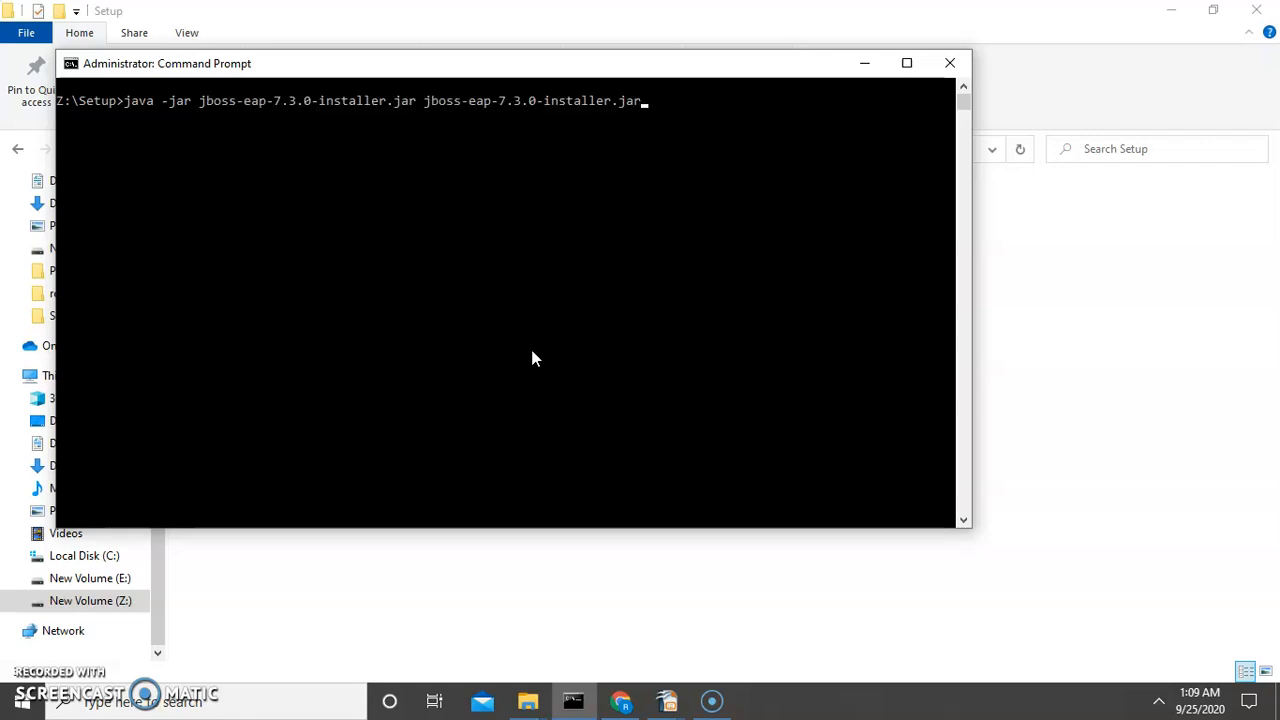
text(Silent_Installation.xml)
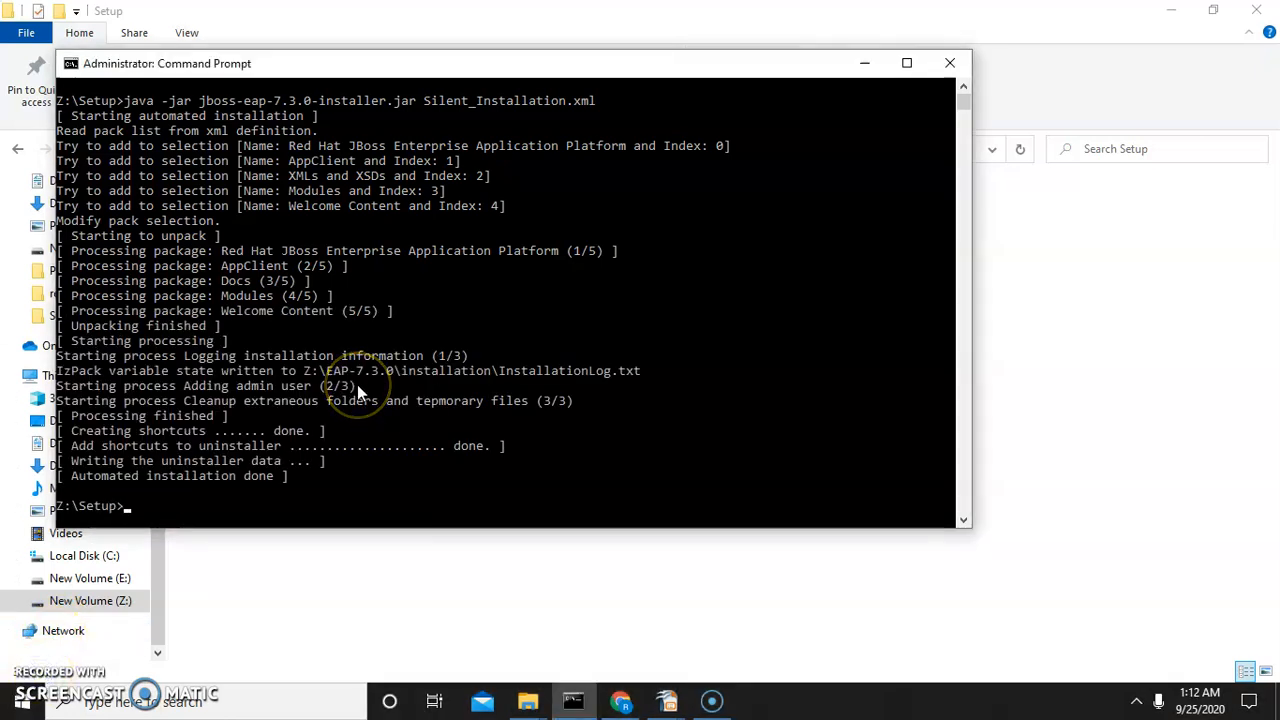
mouse_move(734, 404)
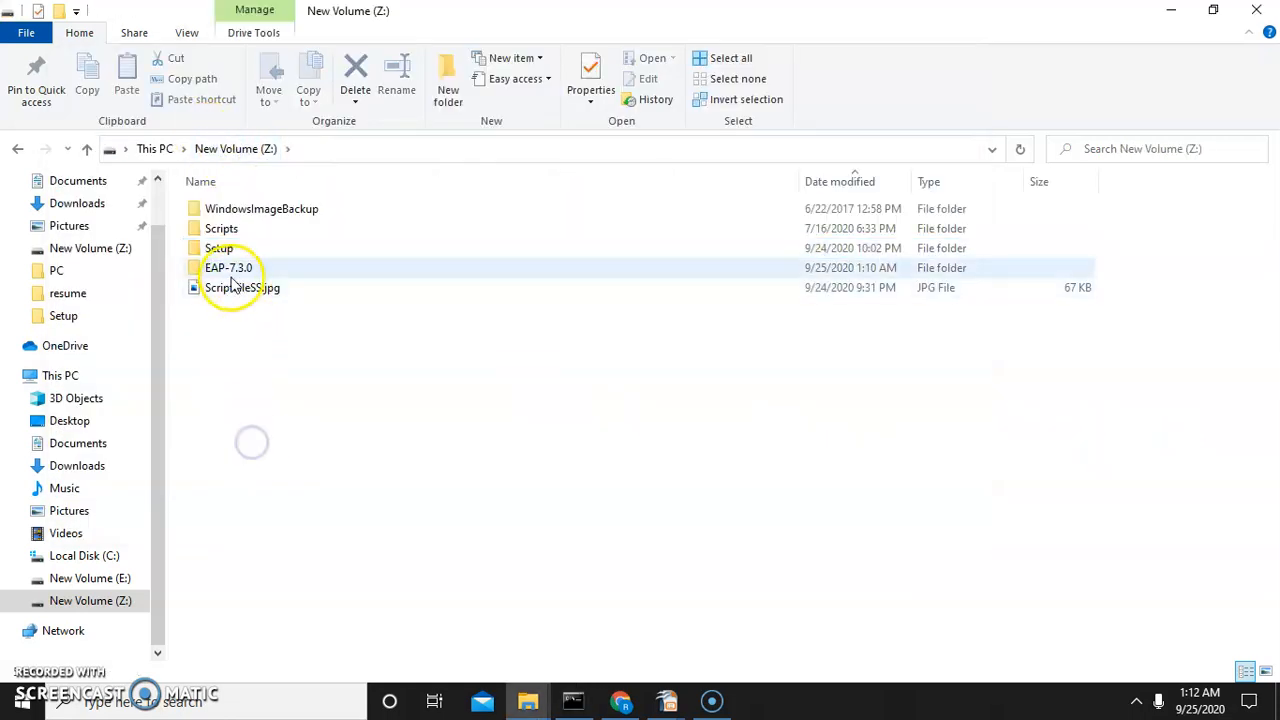
Navigate to Z:\EAP-7.3.0\bin and enter cmd in the address bar.
double_click(228, 268)
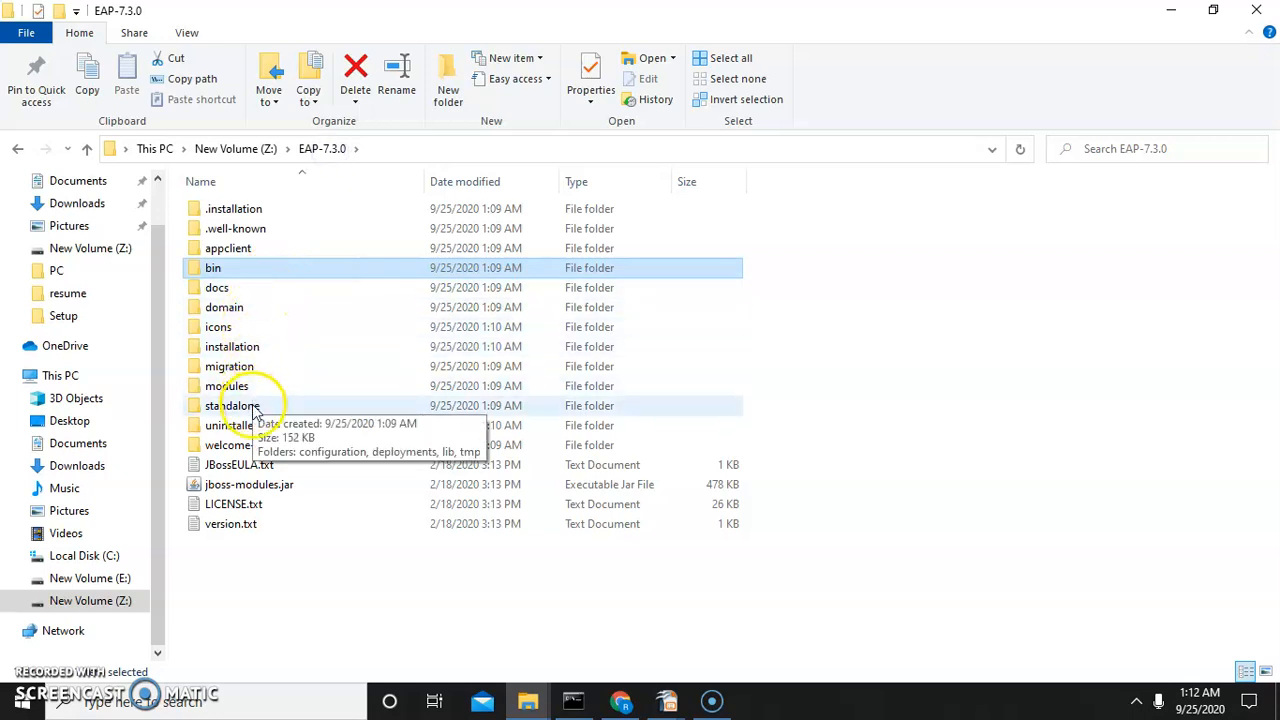
double_click(232, 404)
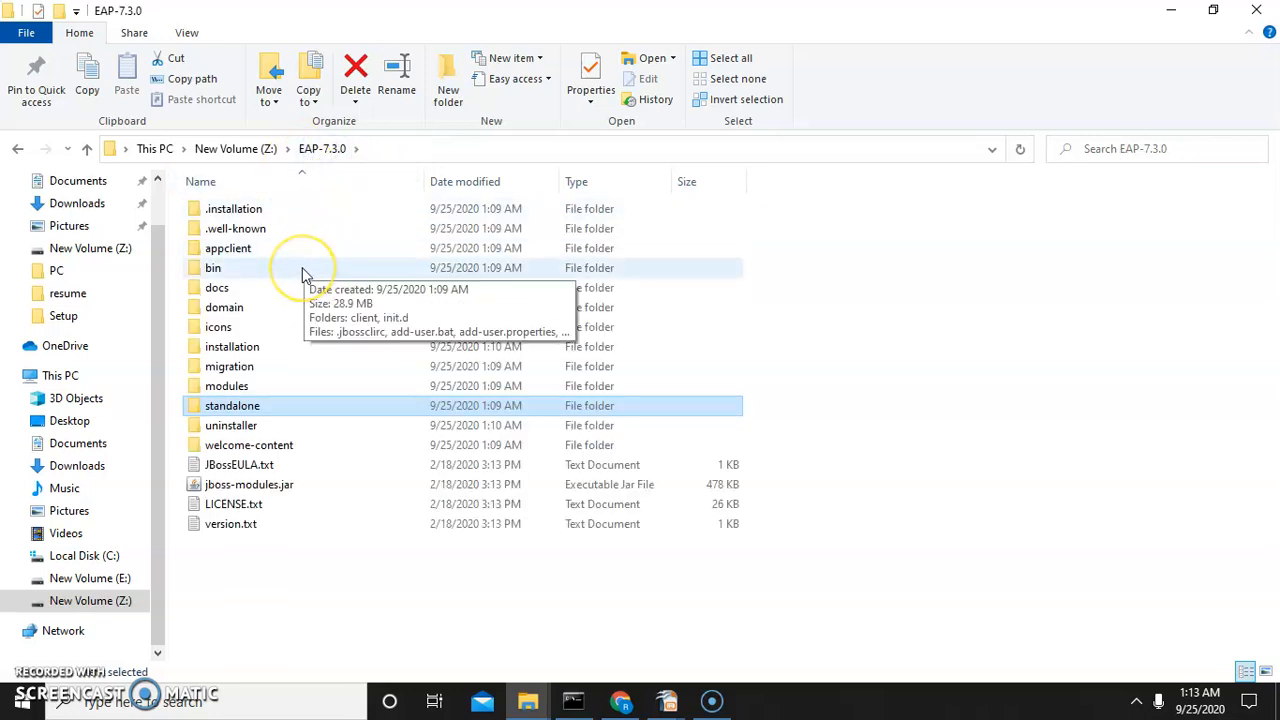
double_click(212, 268)
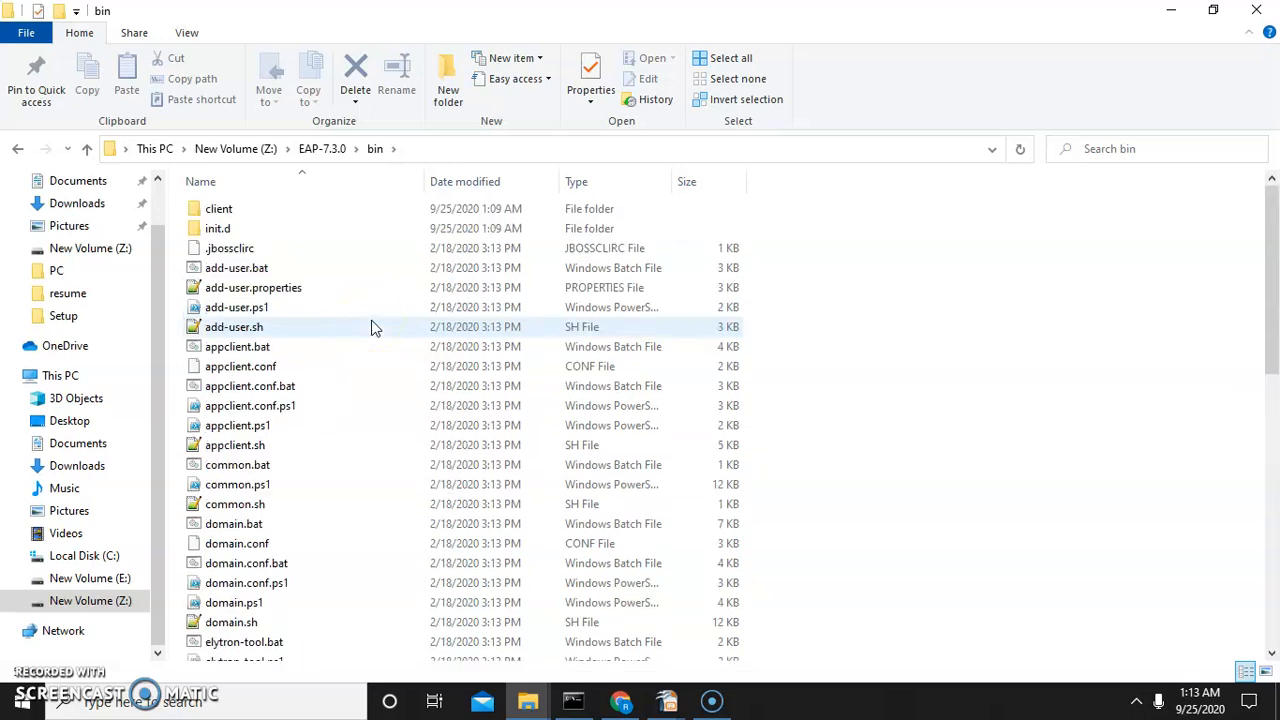
mouse_move(352, 330)
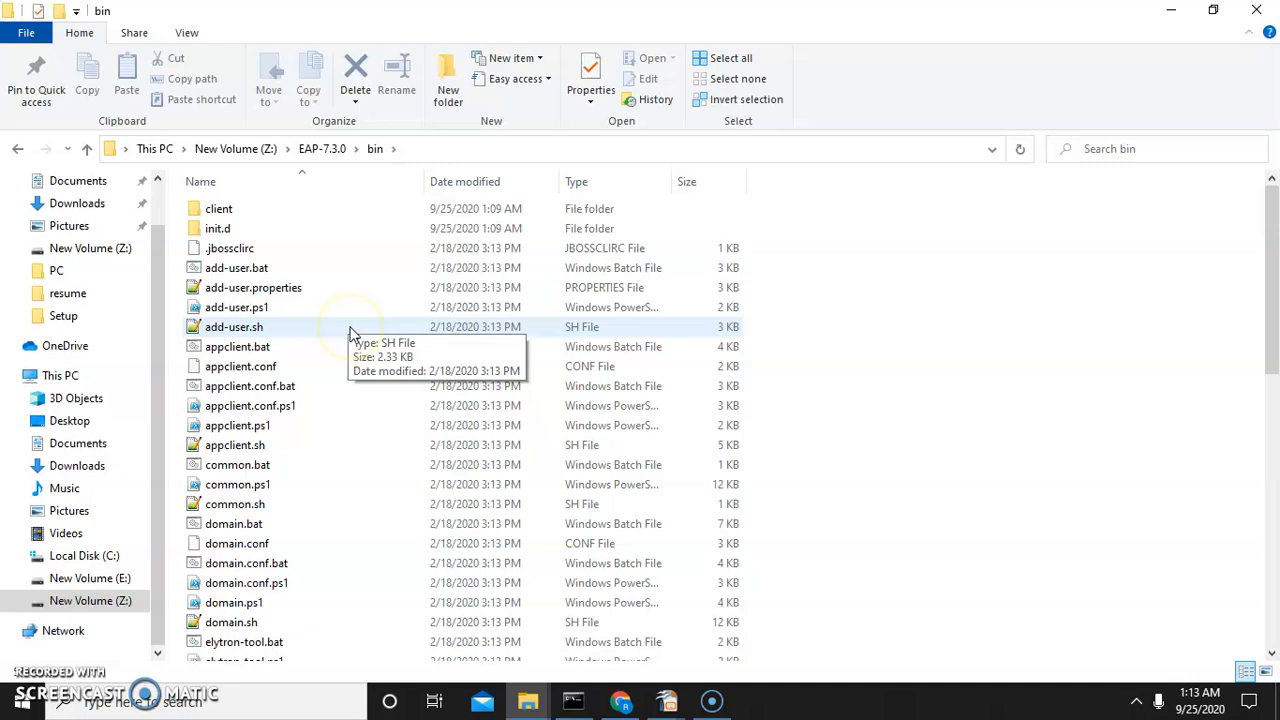
scroll(down, 3)
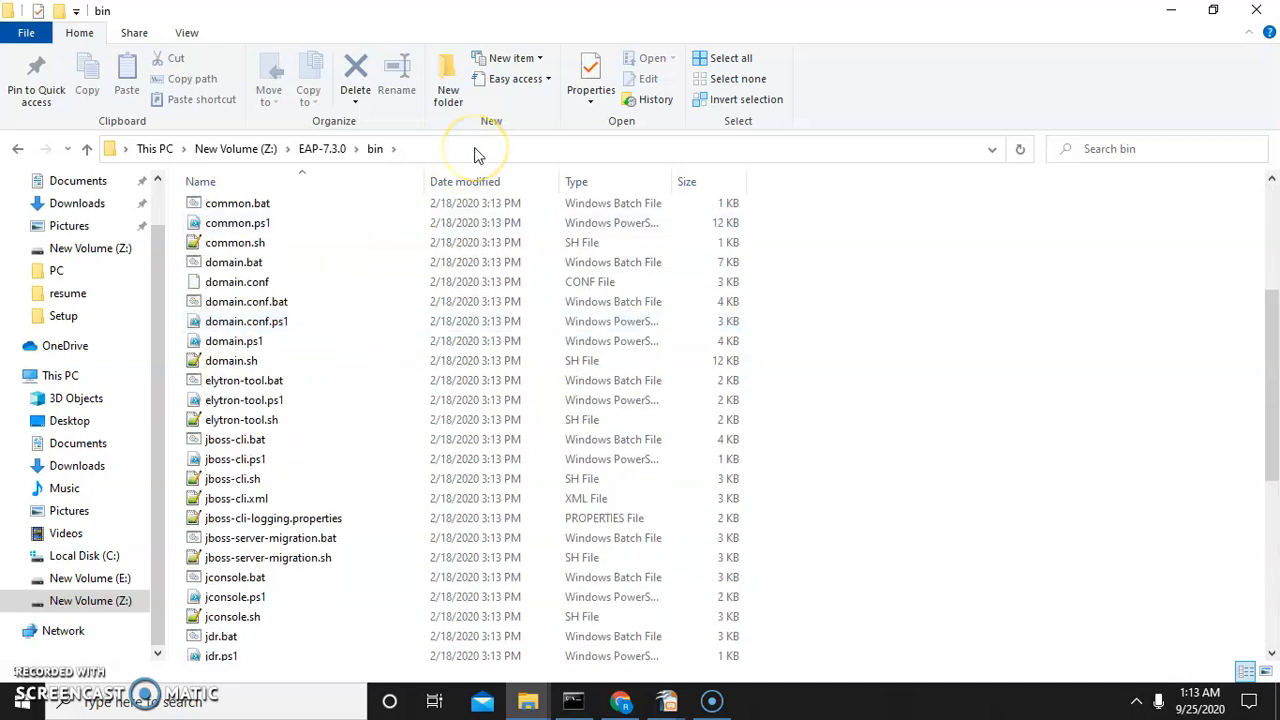
text(cmd)
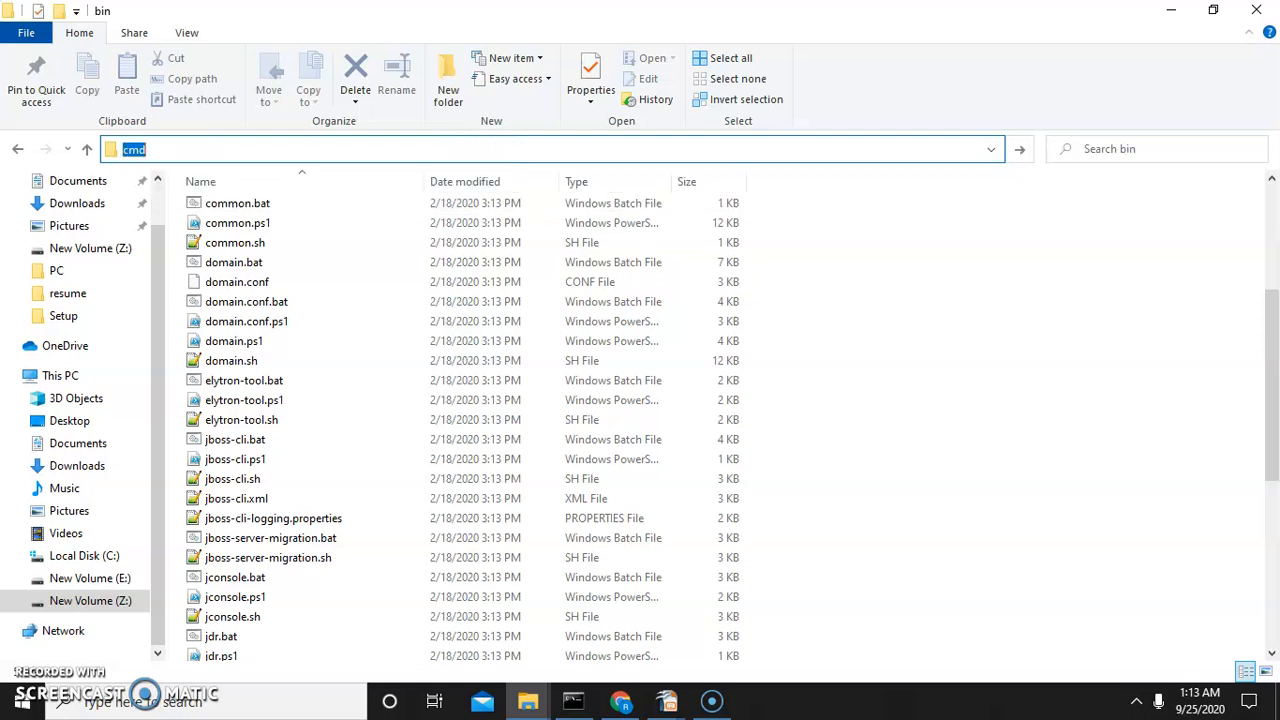
Run standalone.bat -b 0.0.0.0 and check the server 'started' line in the maximized console.
key(Enter)
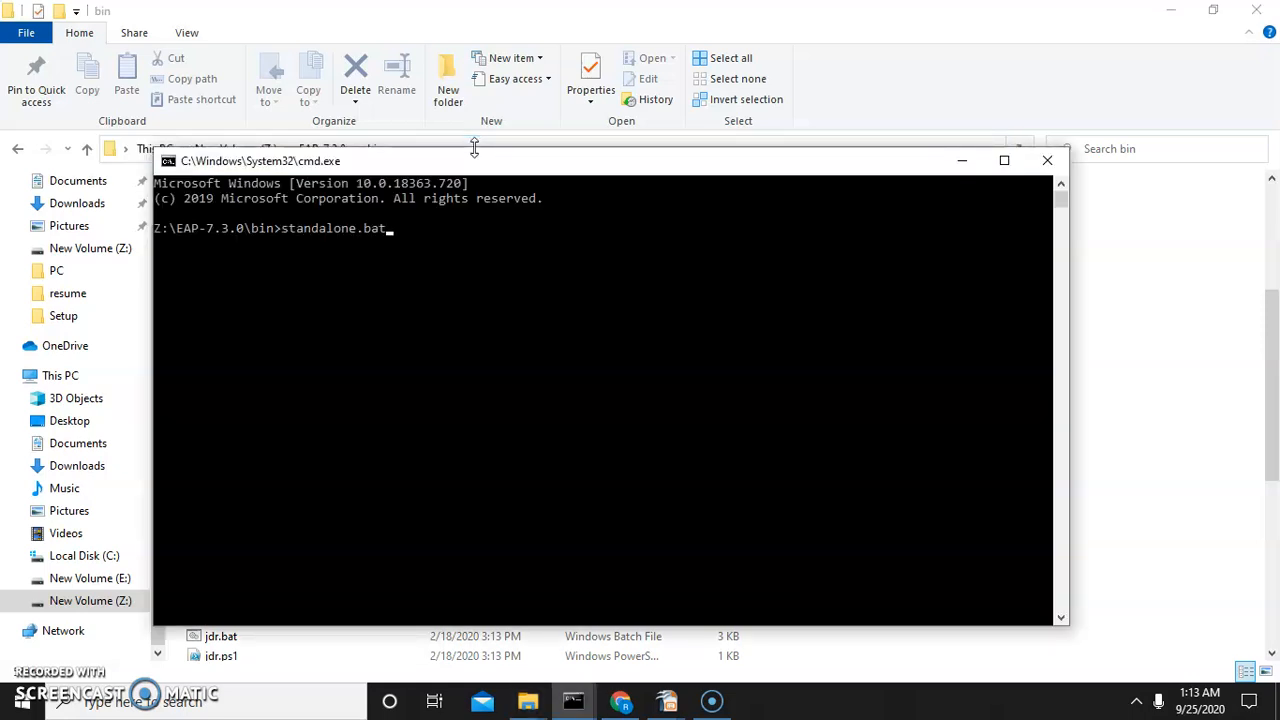
text(-b 0.0.0)
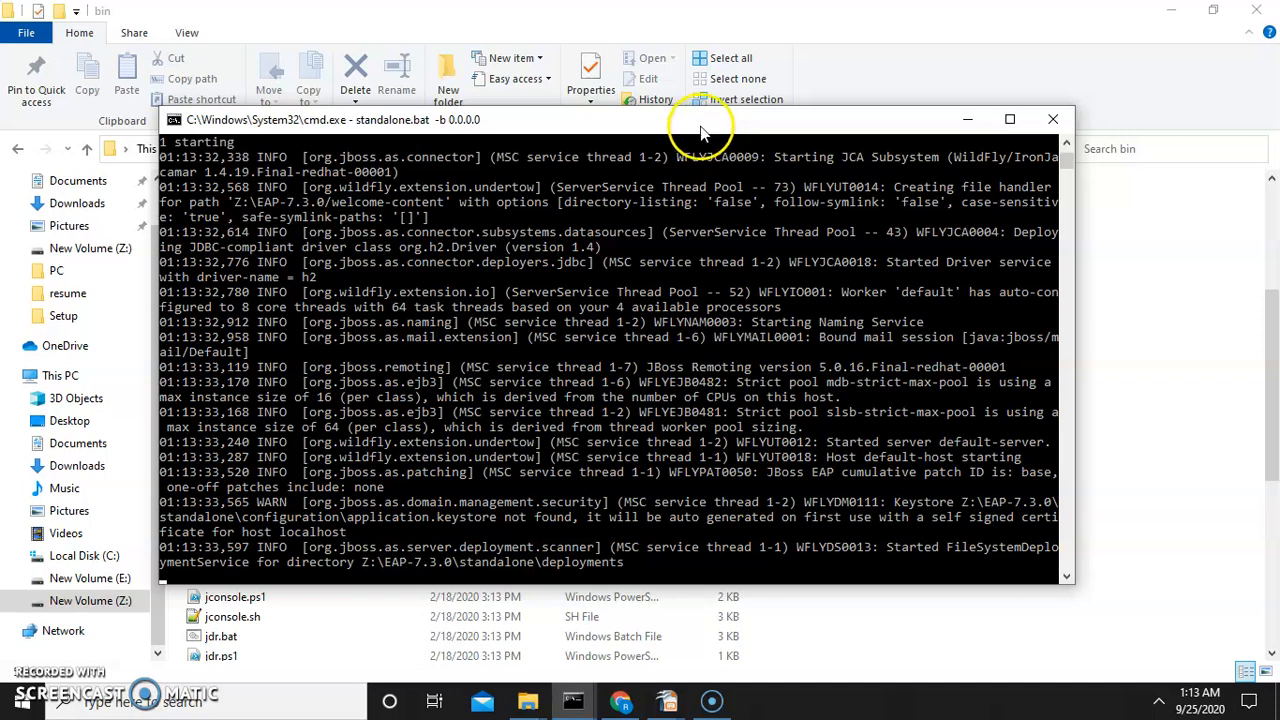
click(1010, 120)
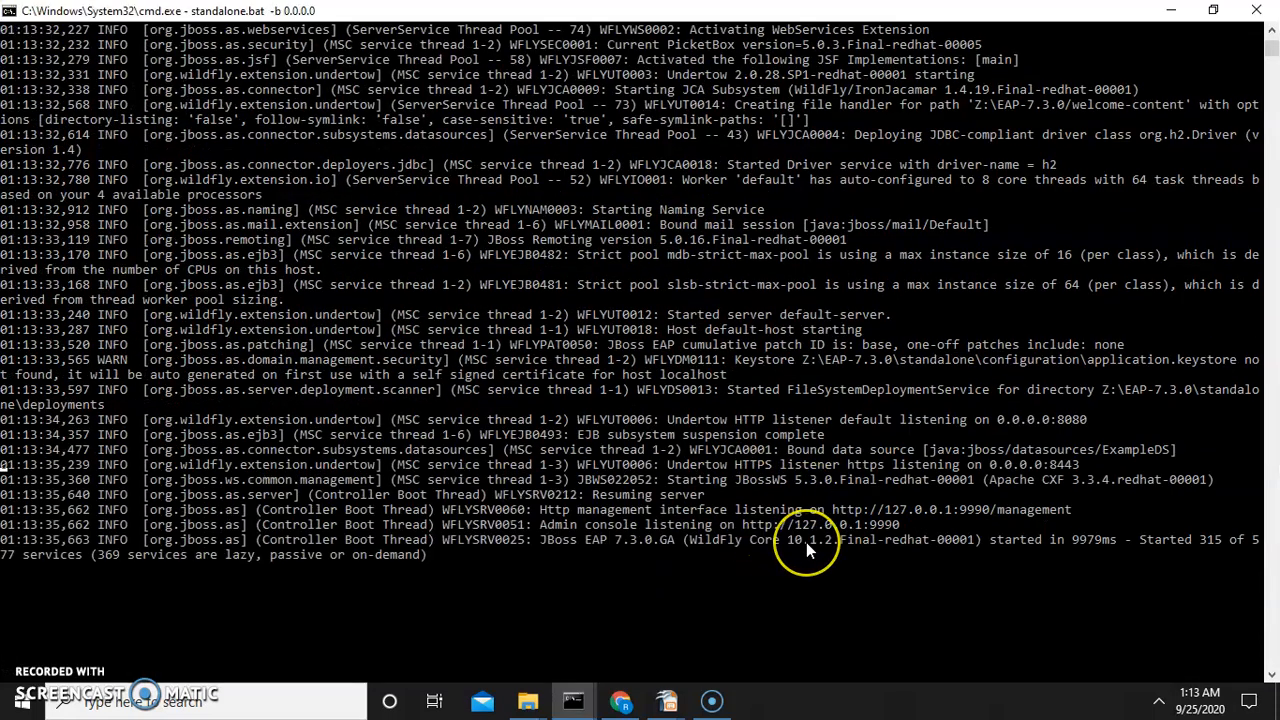
double_click(1016, 404)
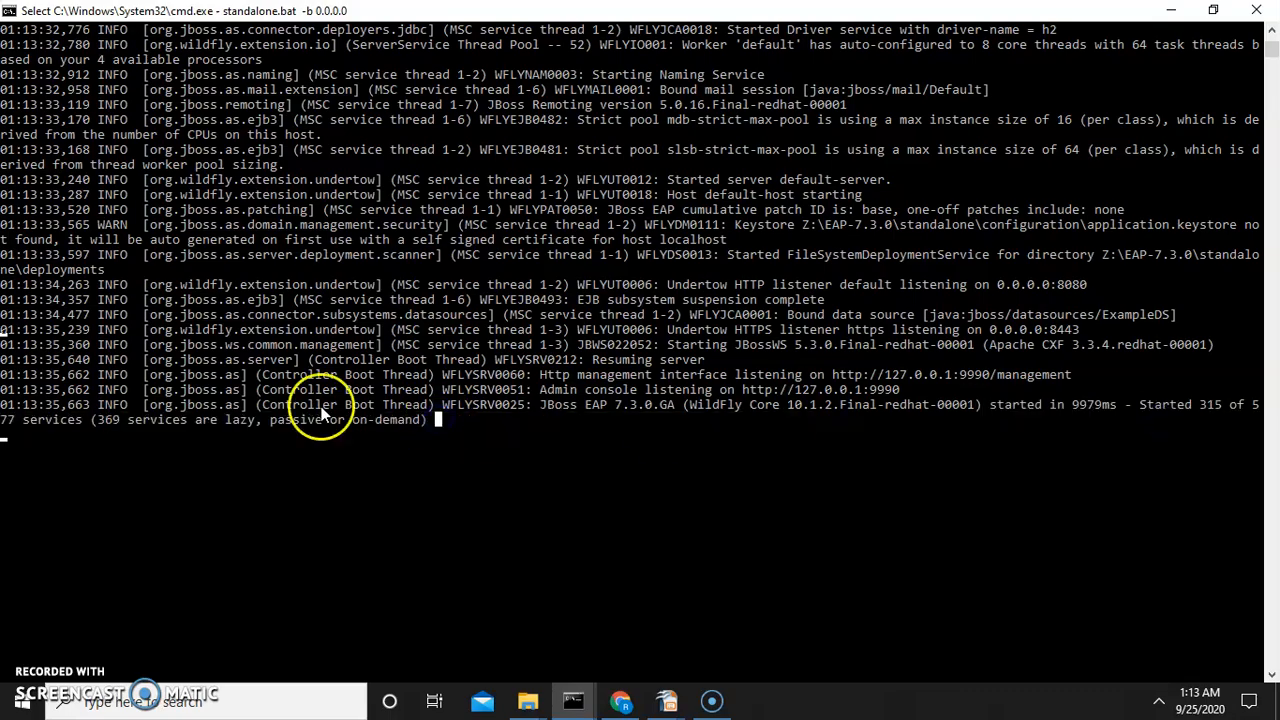
click(620, 700)
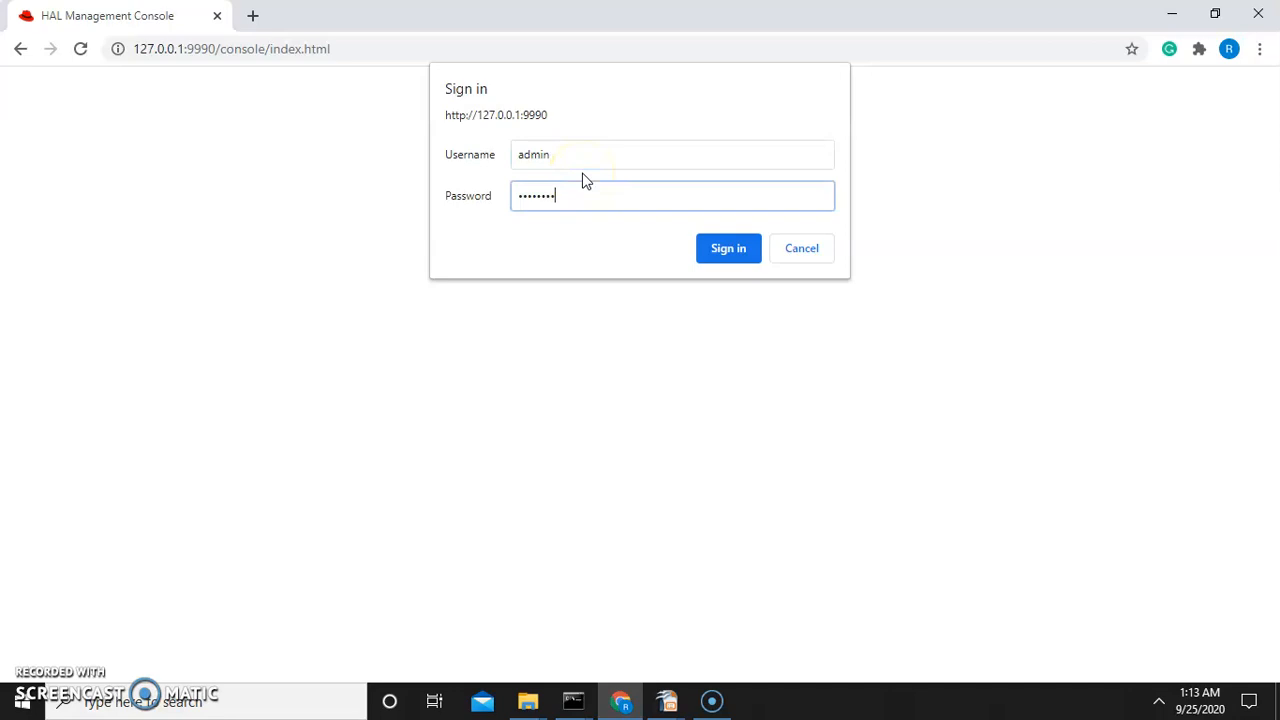
Sign in as admin and view the Runtime and Deployments sections, returning to the homepage.
click(728, 248)
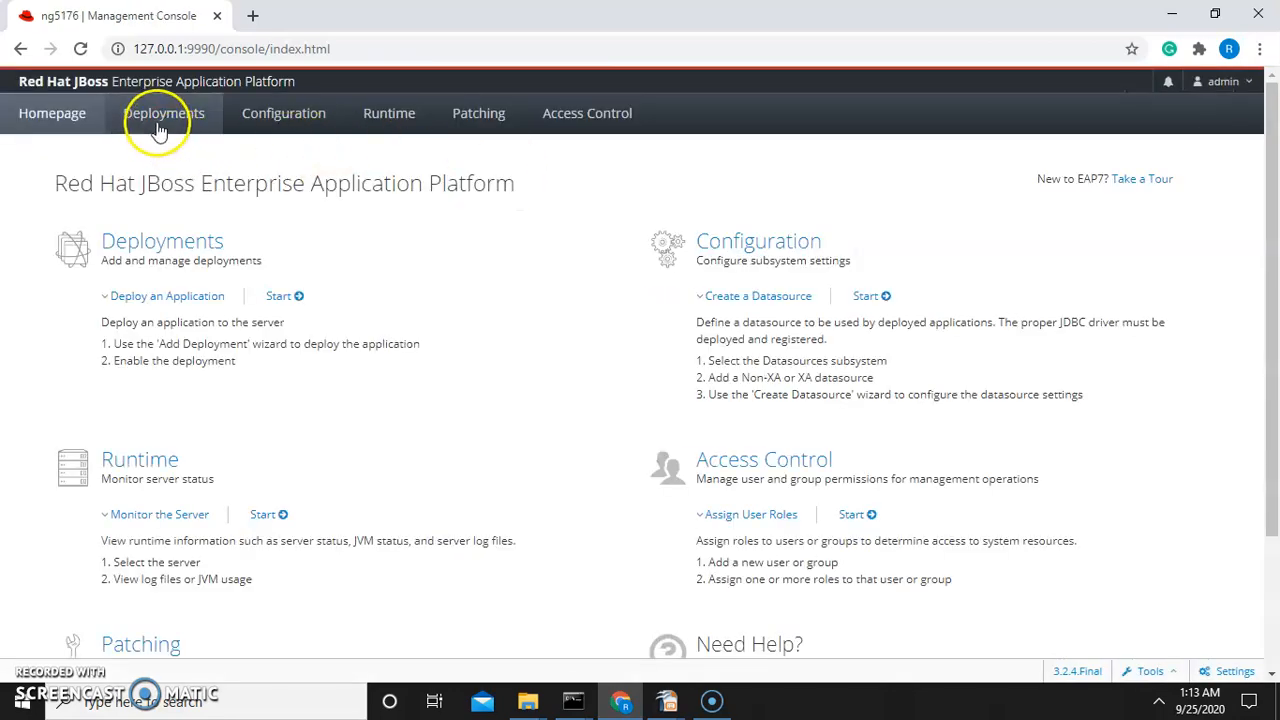
click(388, 112)
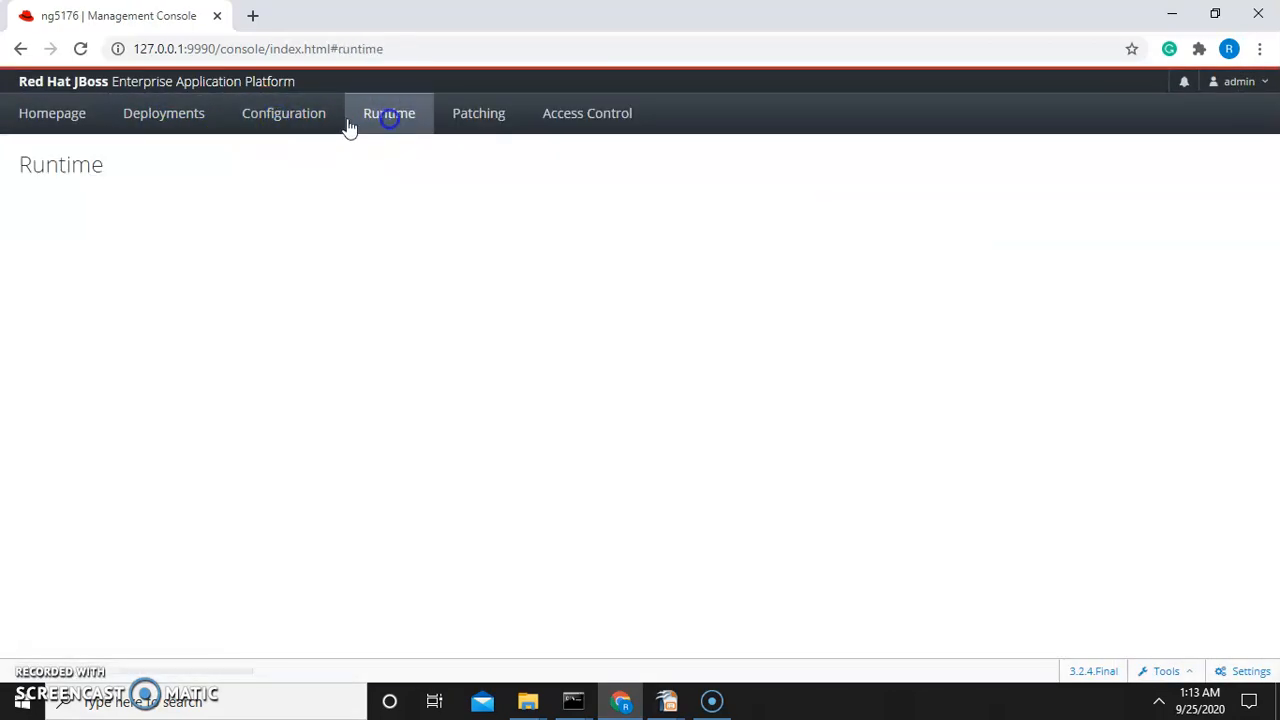
click(164, 112)
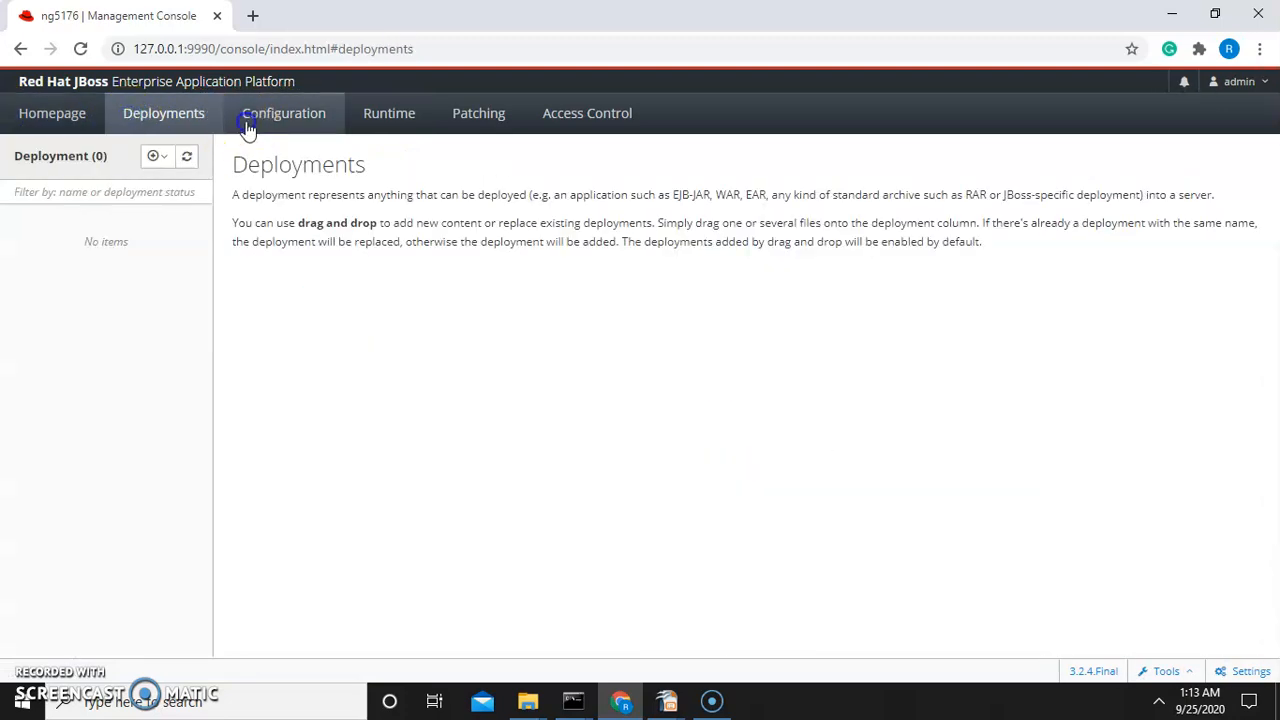
click(52, 112)
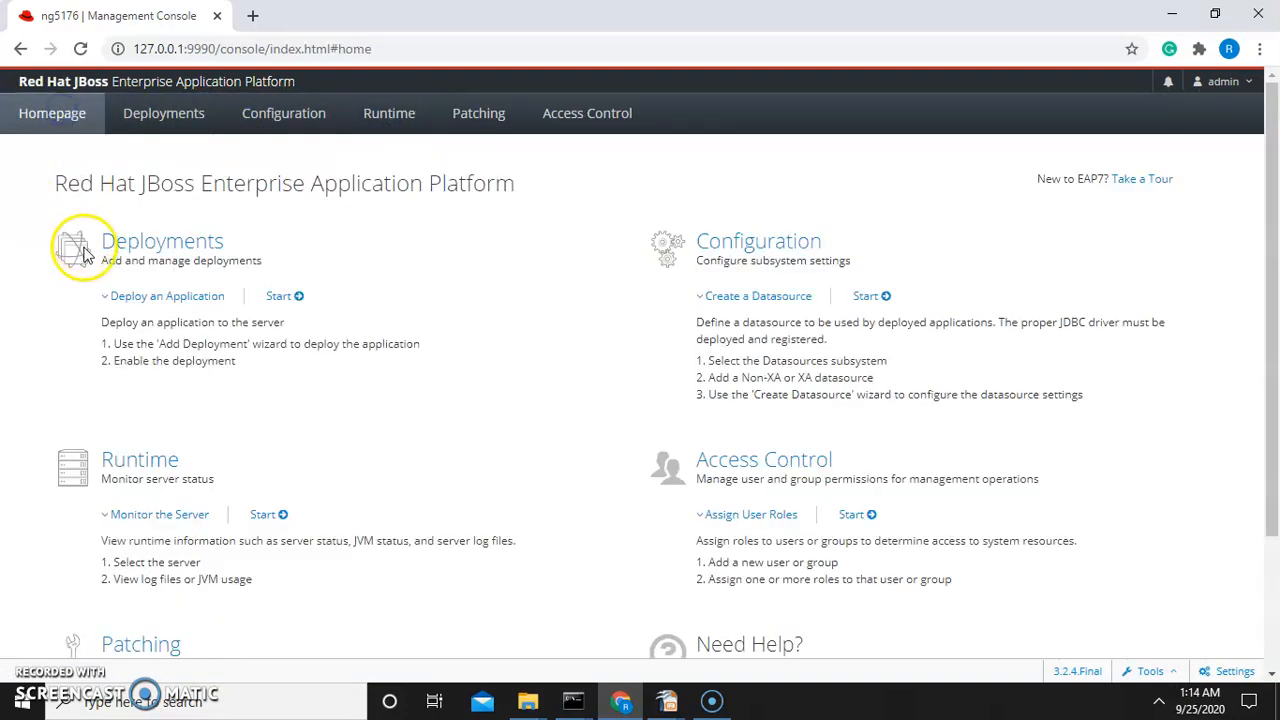
mouse_move(228, 278)
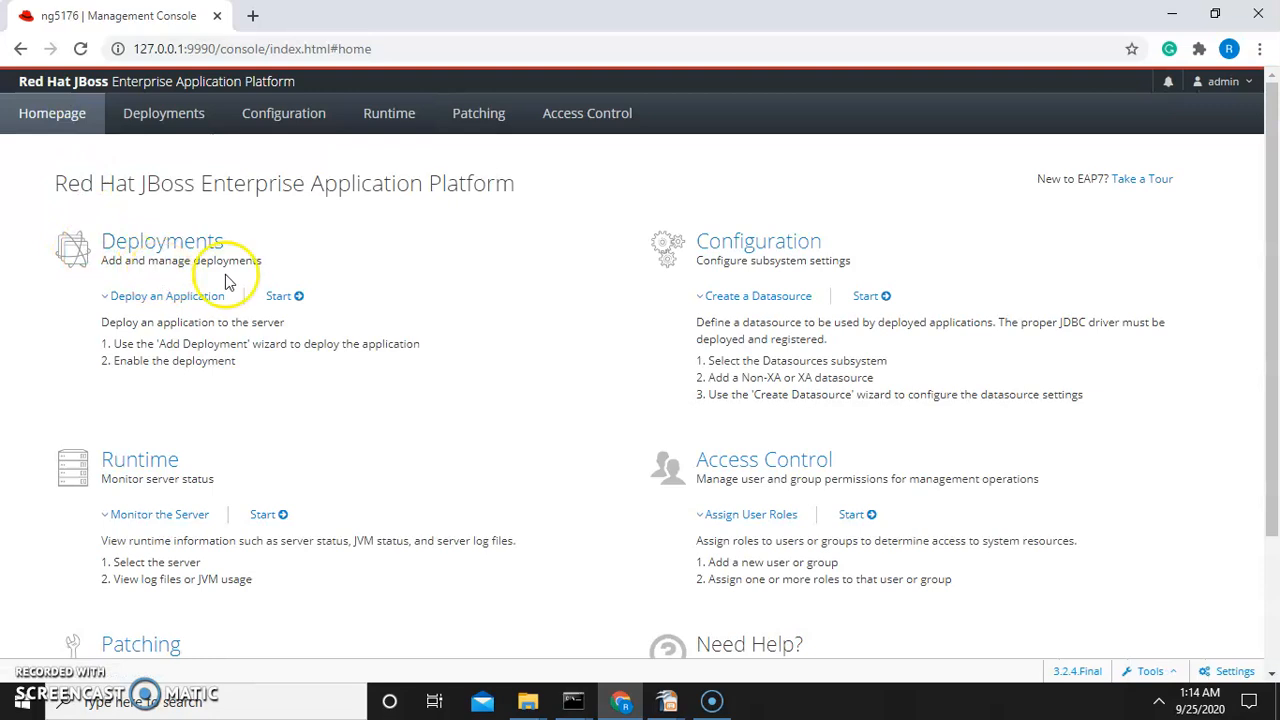
View the Configuration overview, then start a new browser tab for GitHub.
scroll(down, 3)
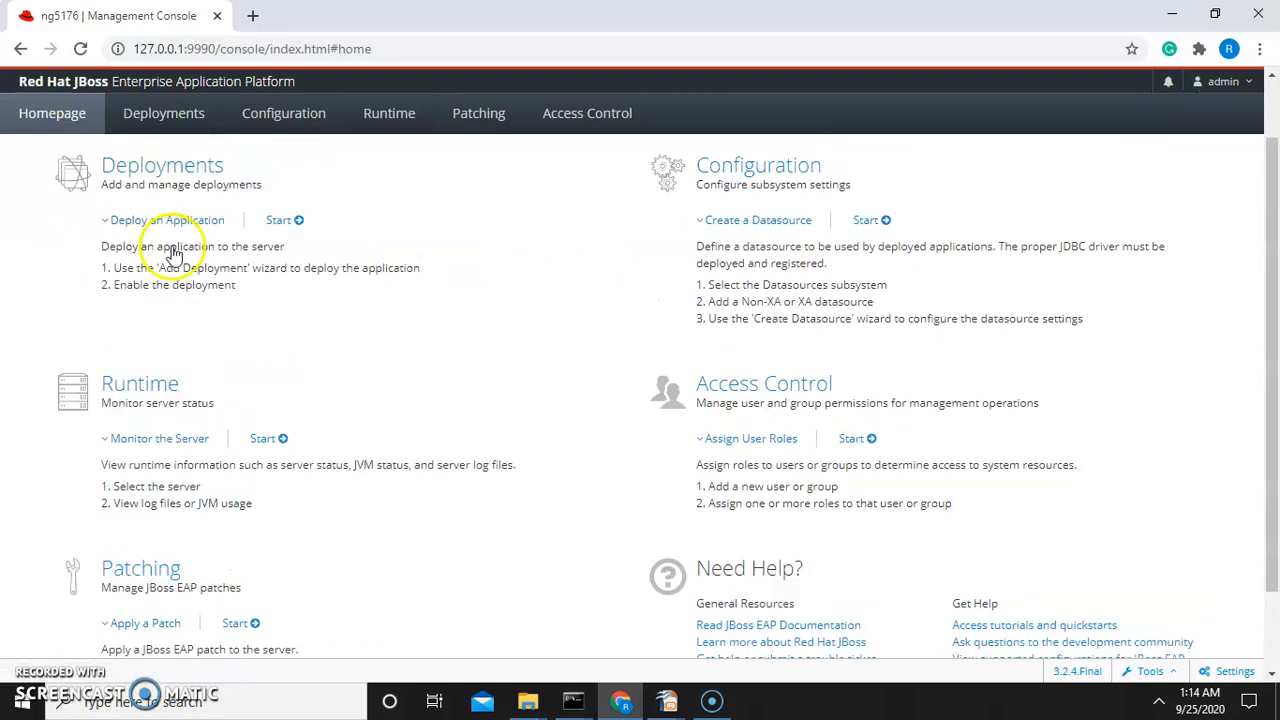
click(284, 112)
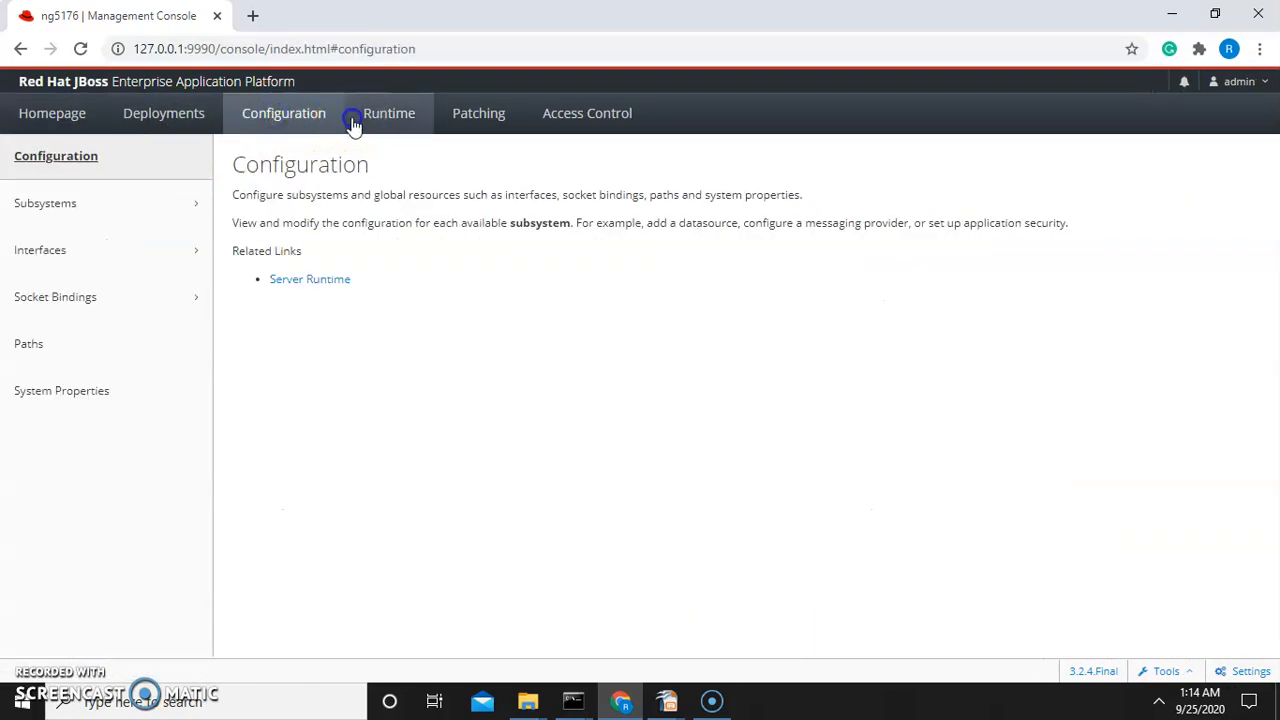
click(256, 16)
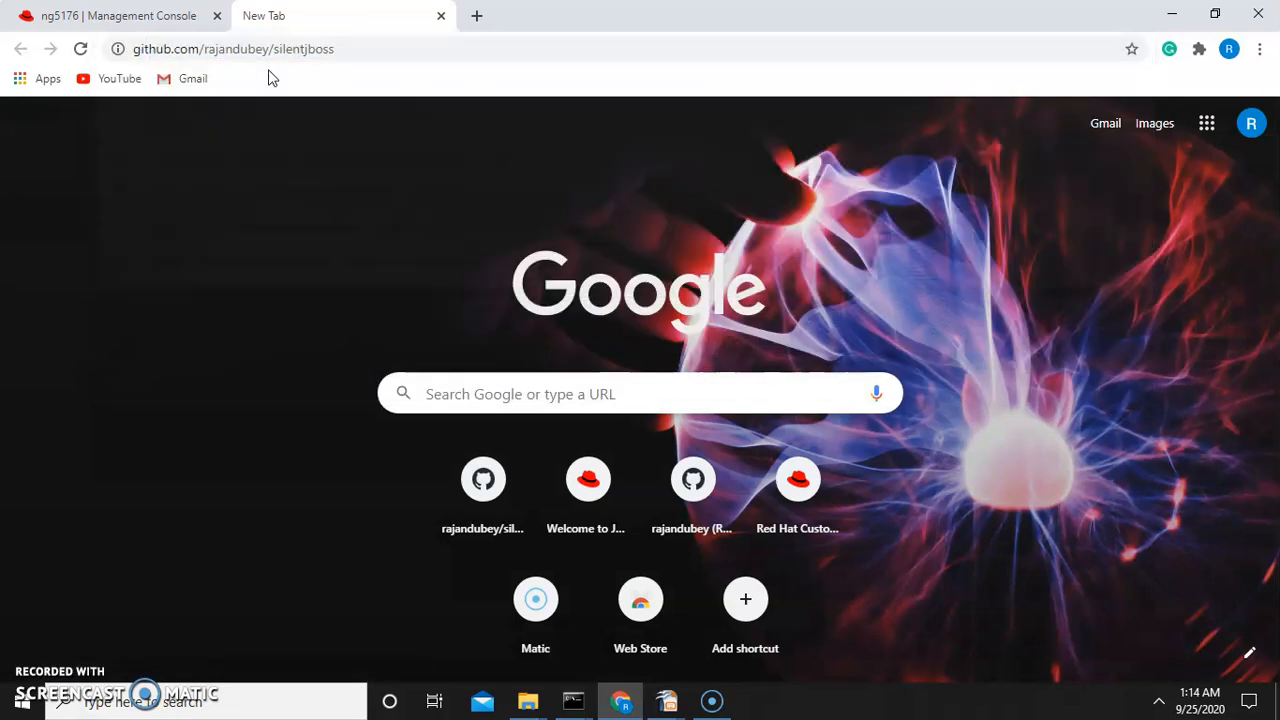
Load github.com/rajandubey/silentjboss, download its ZIP and open the silentjboss-master folder.
click(484, 480)
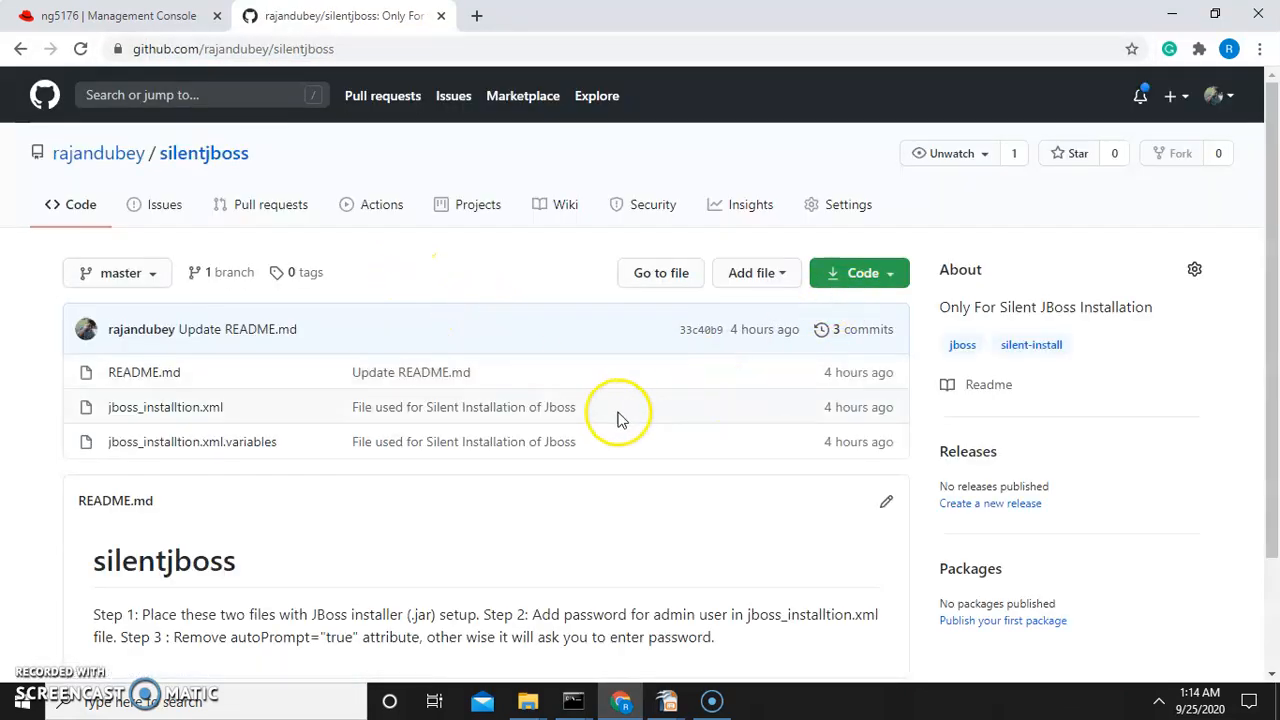
scroll(down, 3)
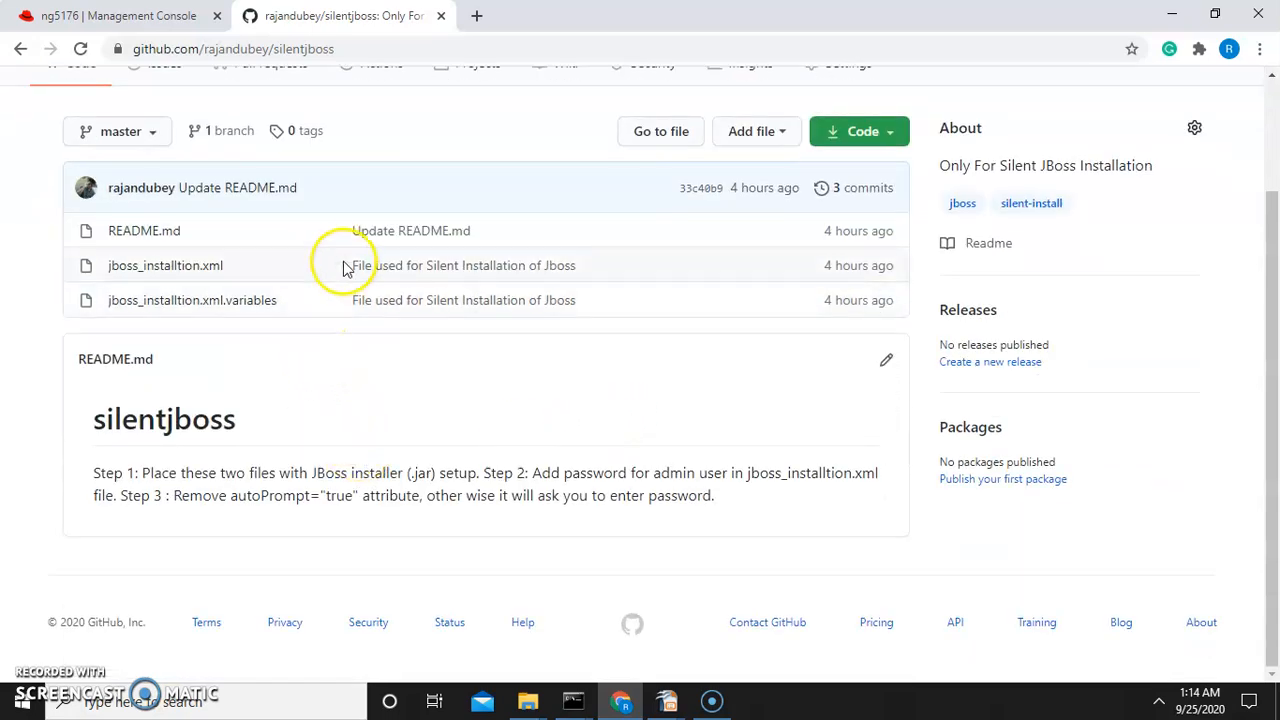
drag(92, 472, 484, 504)
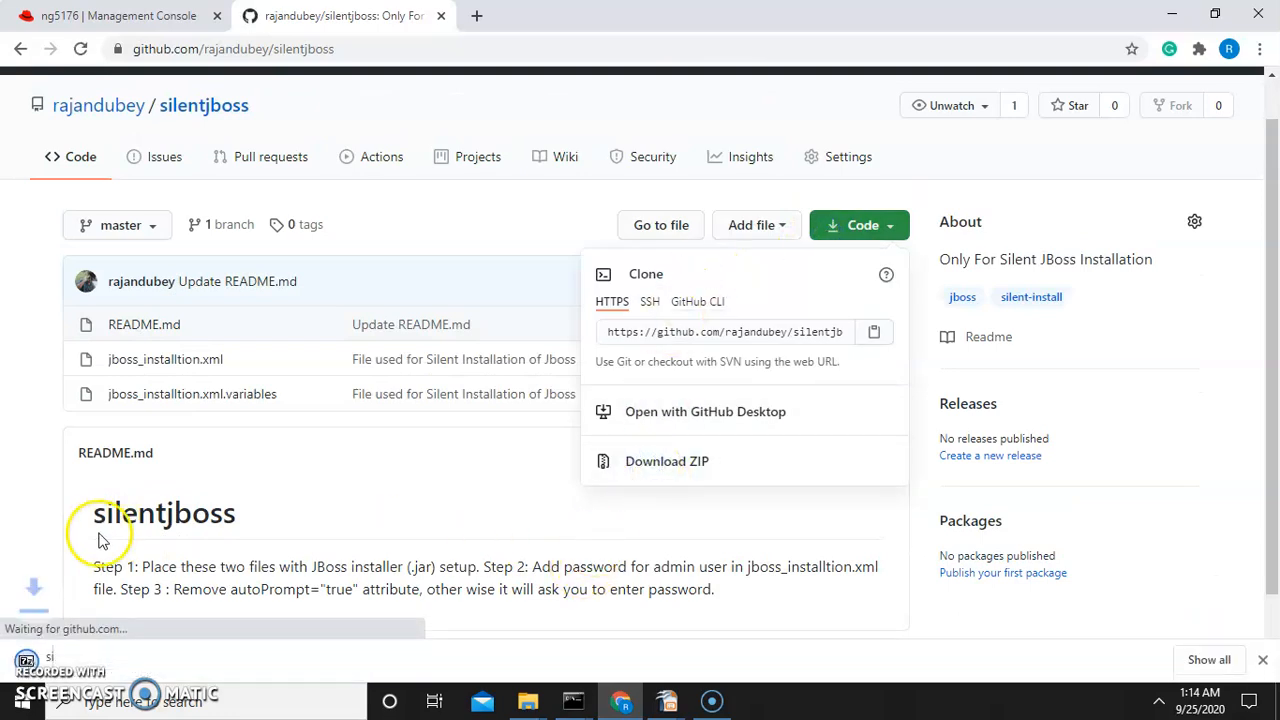
click(664, 460)
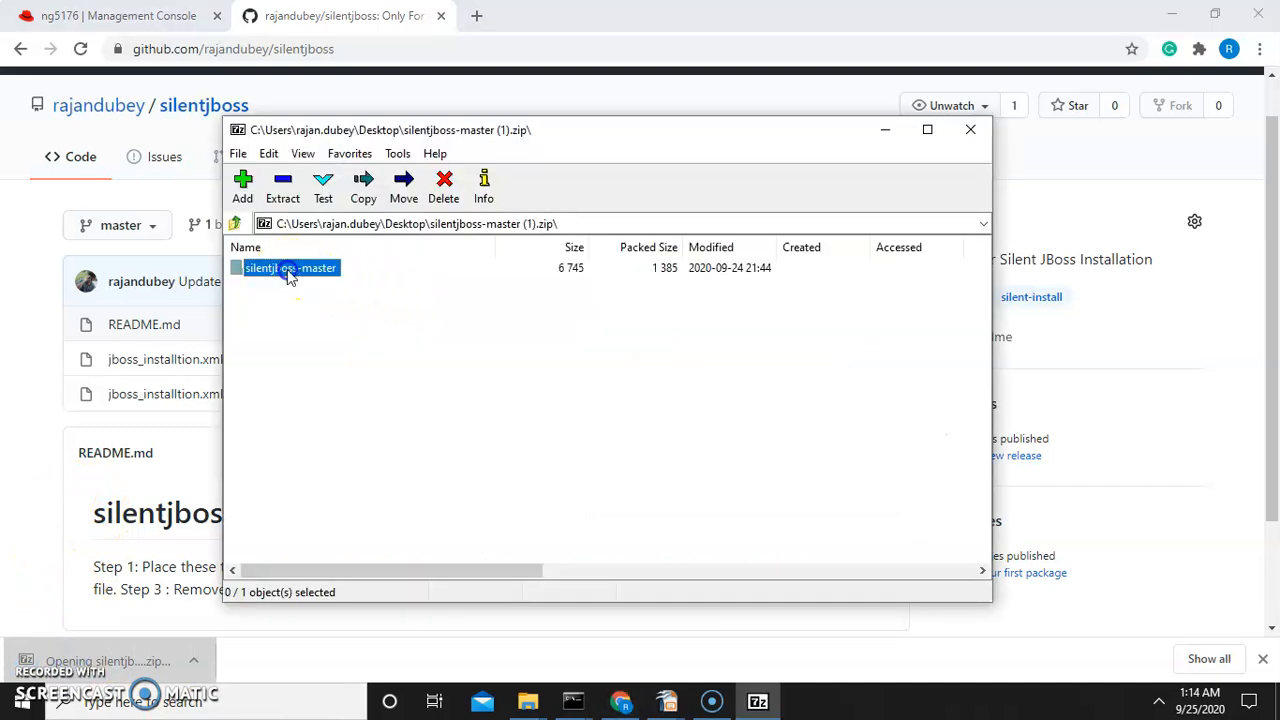
double_click(290, 268)
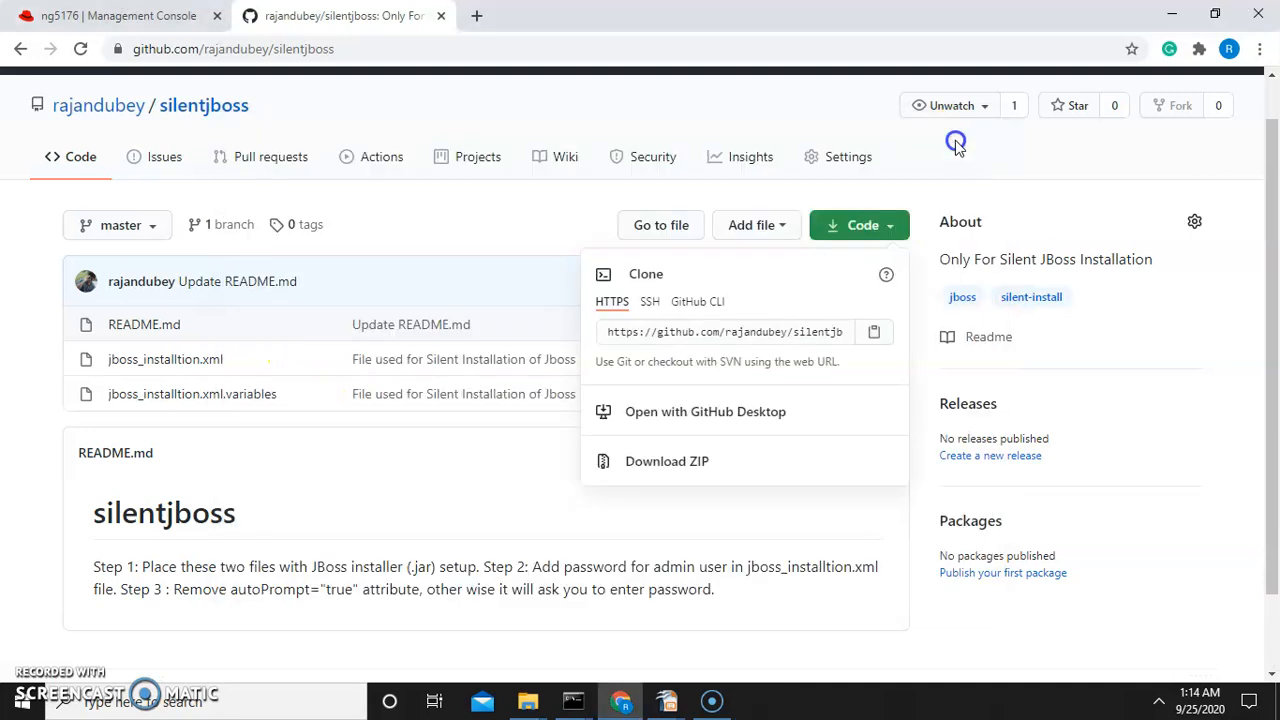
Highlight the README's silent-installation steps on the repository page.
scroll(down, 3)
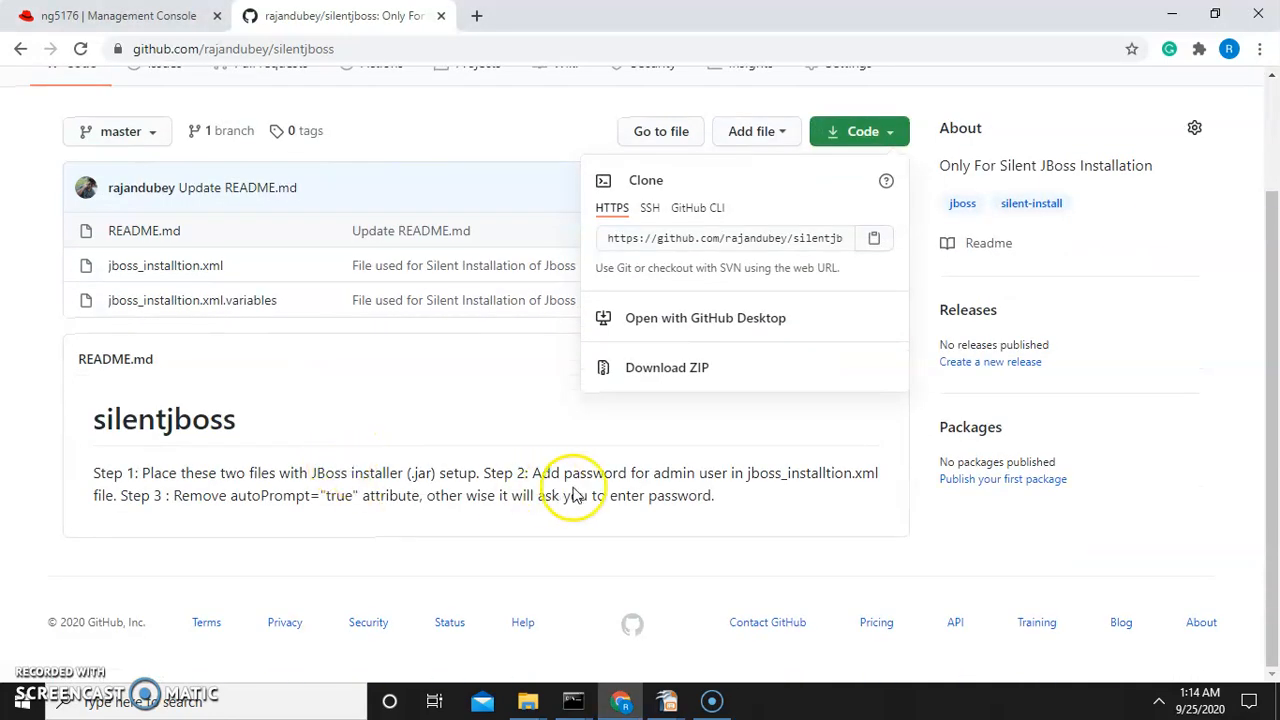
mouse_move(760, 496)
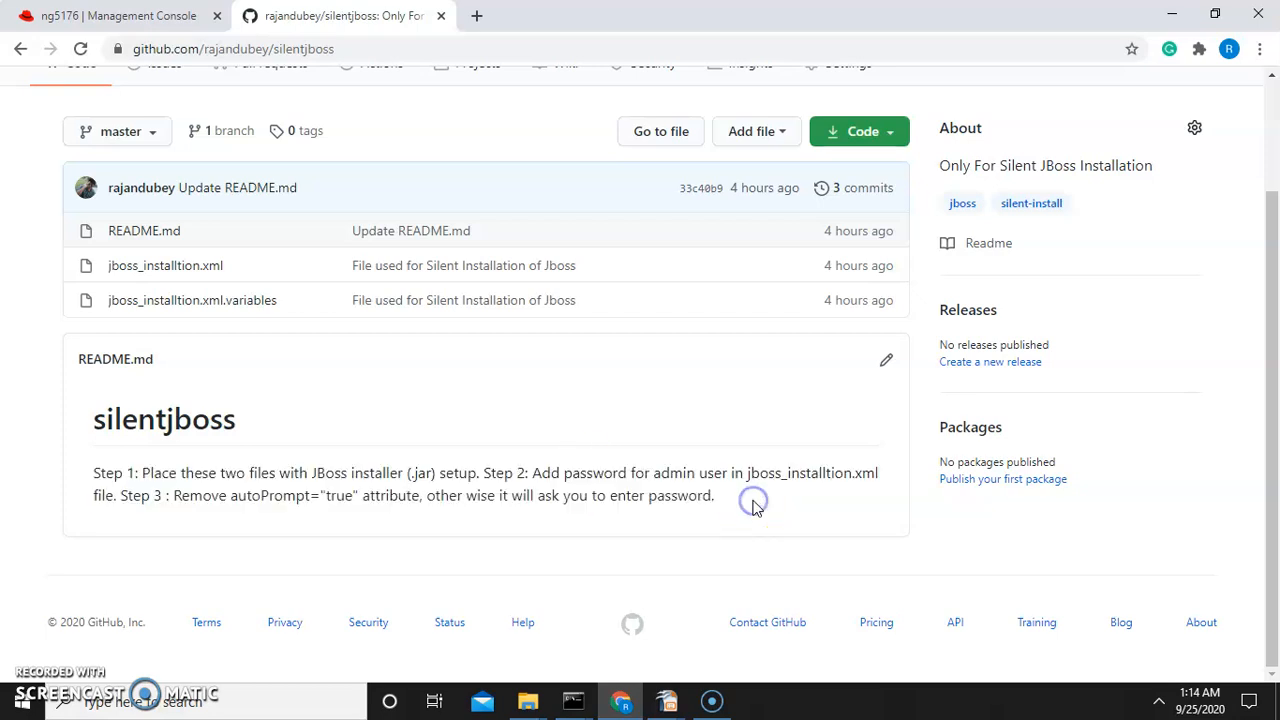
drag(750, 496, 90, 480)
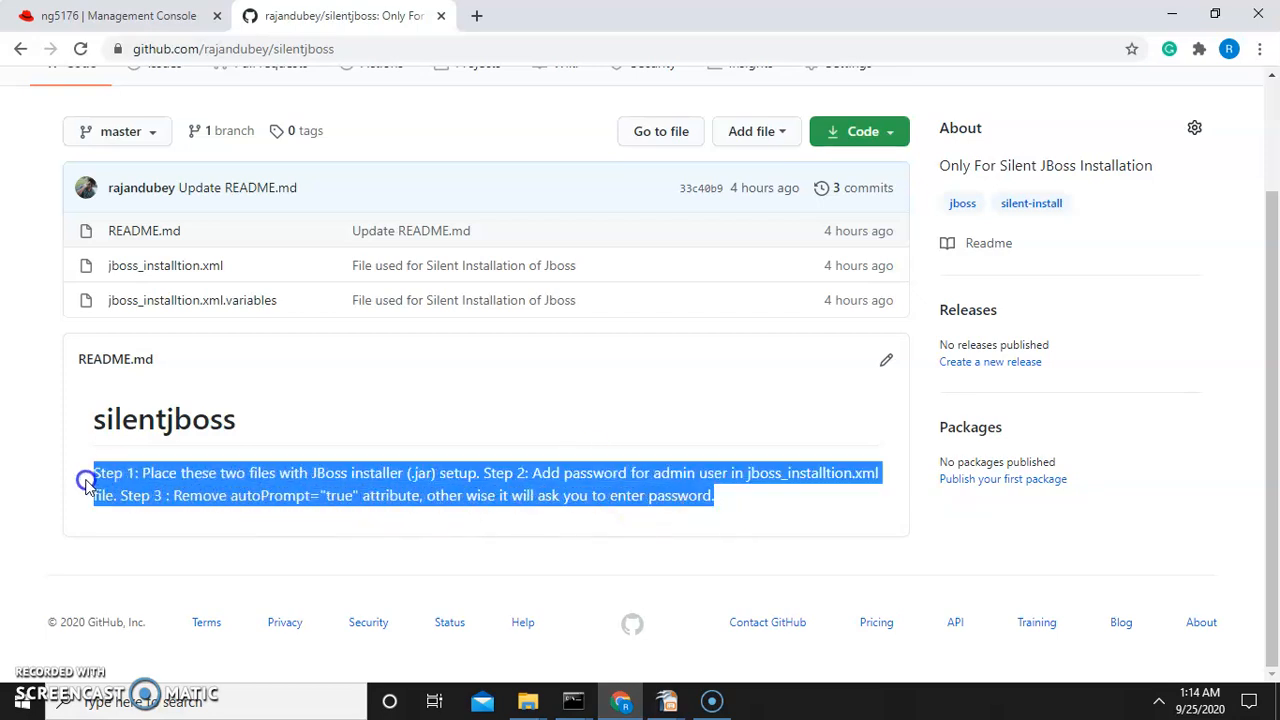